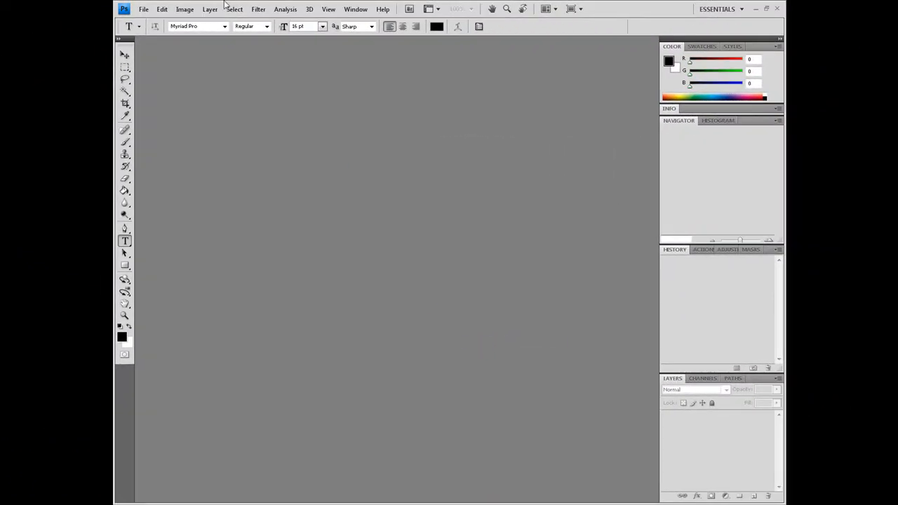
mouse_move(161, 9)
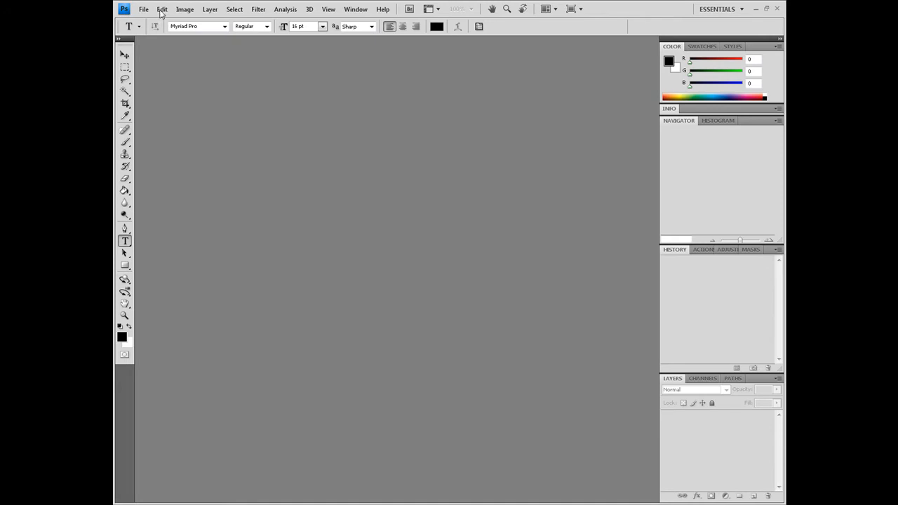
Bring up Photoshop's Preferences dialog on the General page from the Edit menu.
click(163, 8)
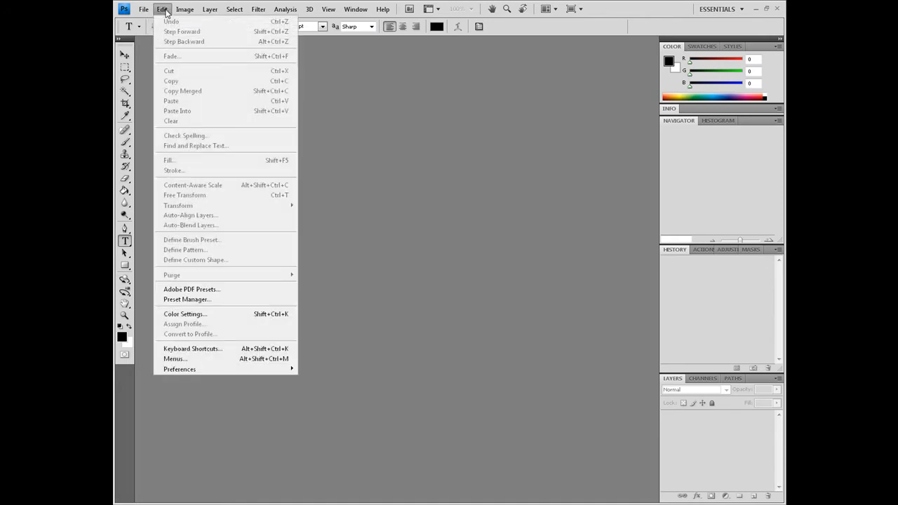
click(186, 8)
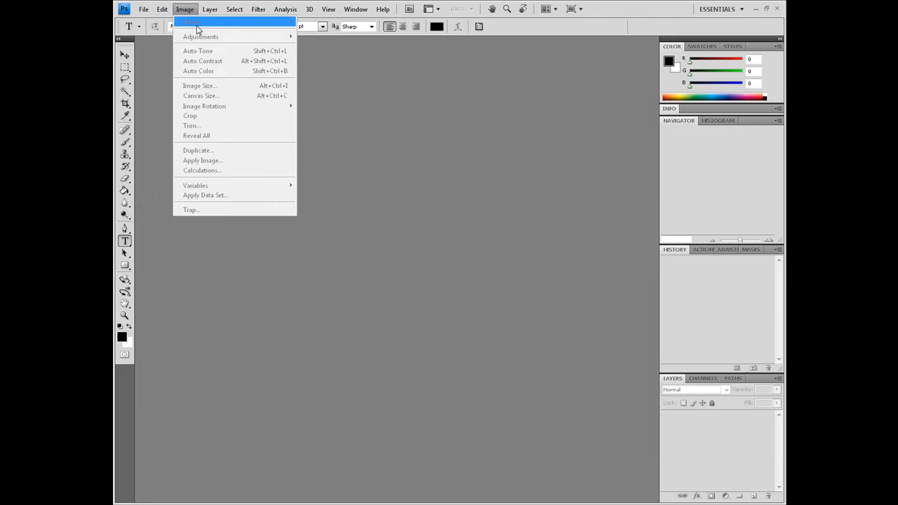
click(163, 8)
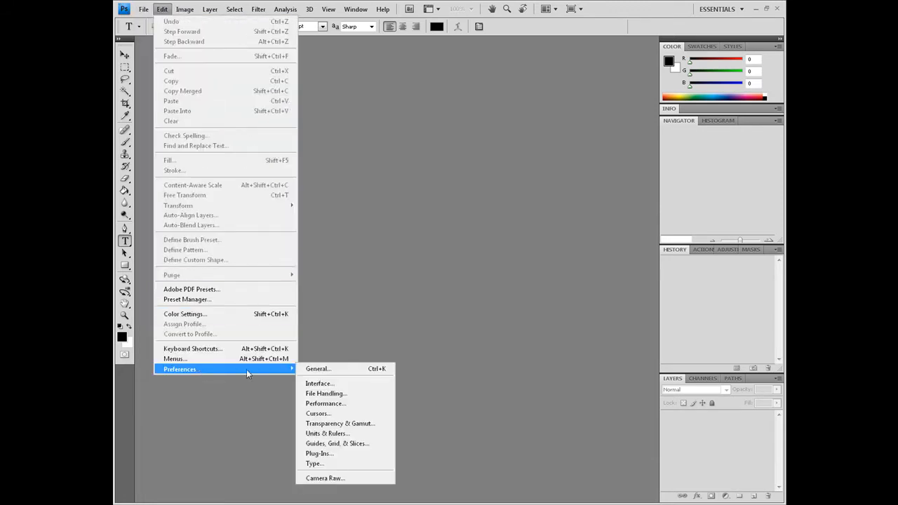
click(317, 368)
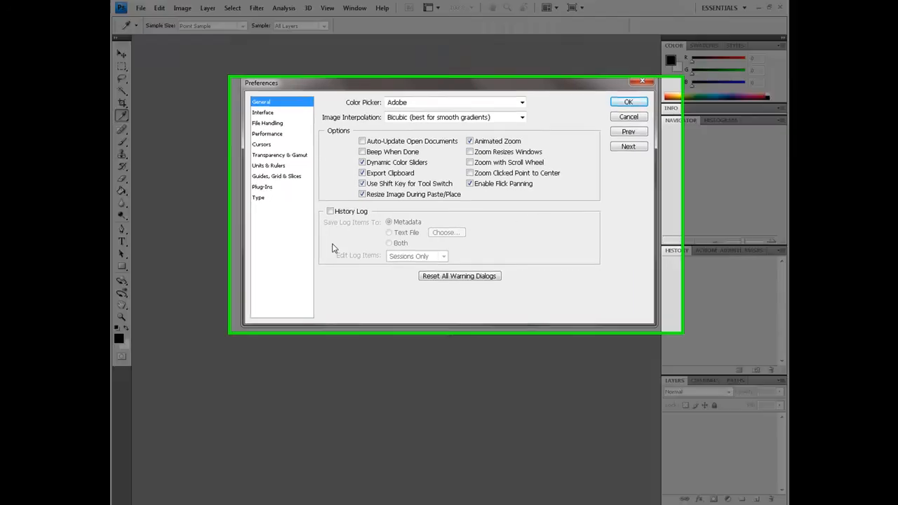
Review the Interface and File Handling pages, then show Performance with memory at 3255 MB (100%).
click(263, 112)
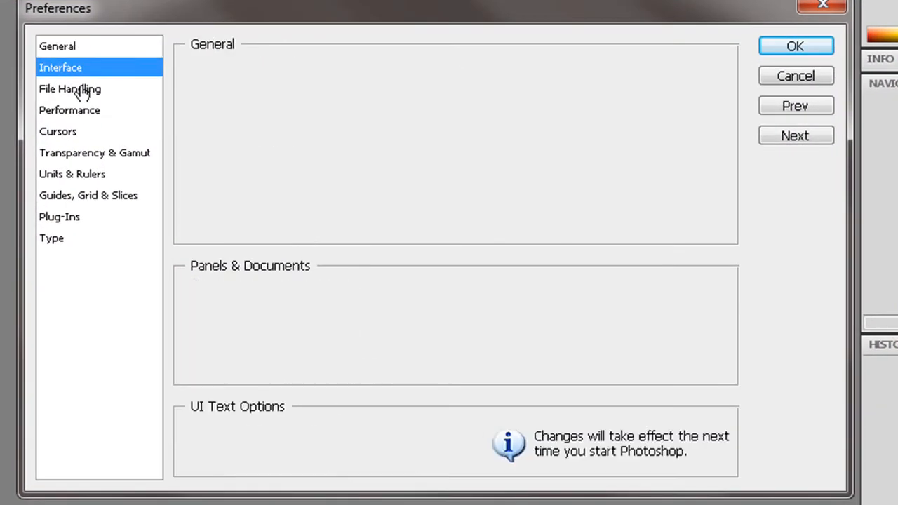
click(70, 89)
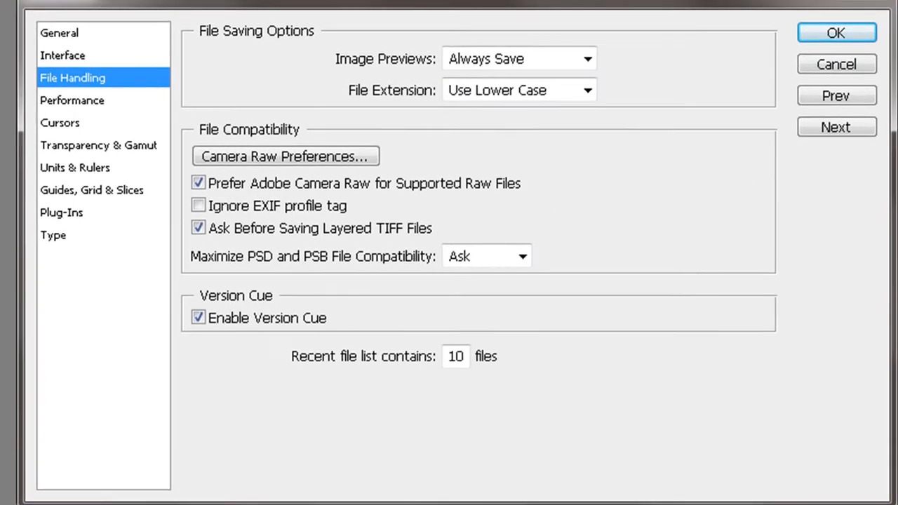
click(72, 99)
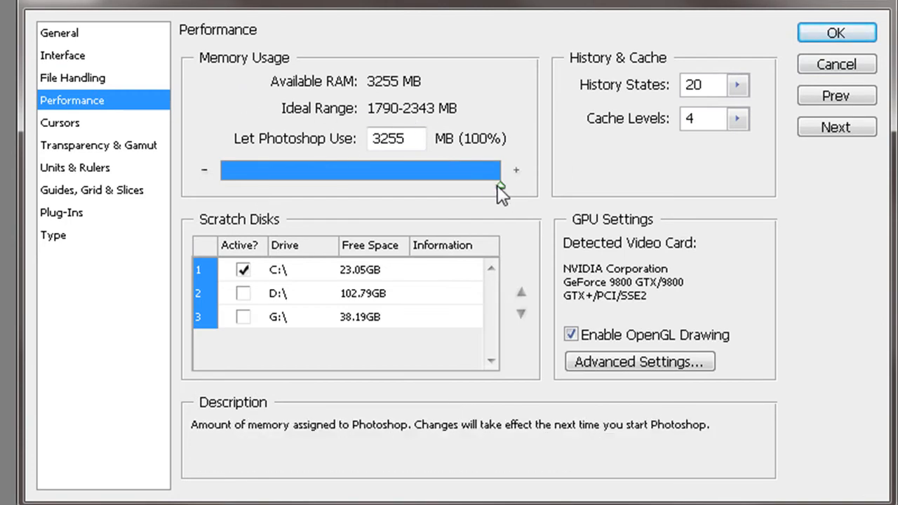
drag(503, 186, 379, 185)
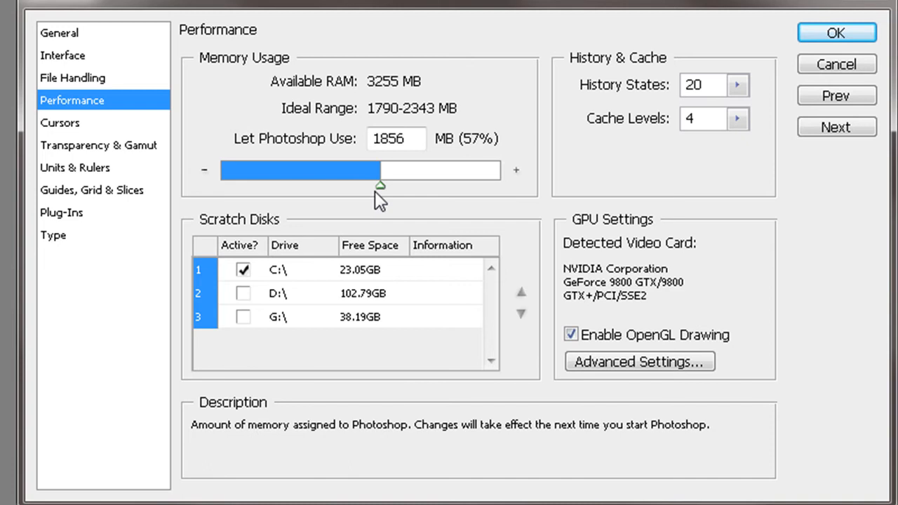
drag(379, 170, 324, 170)
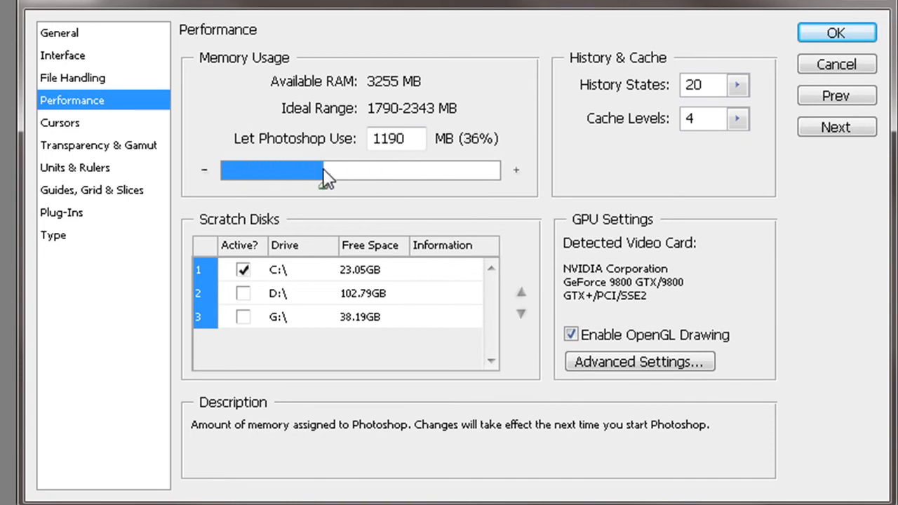
drag(322, 169, 331, 170)
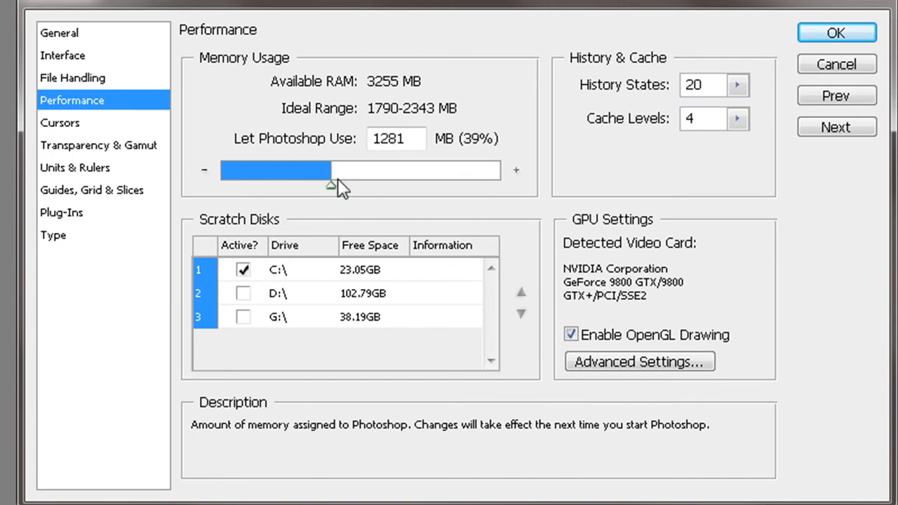
drag(330, 185, 390, 186)
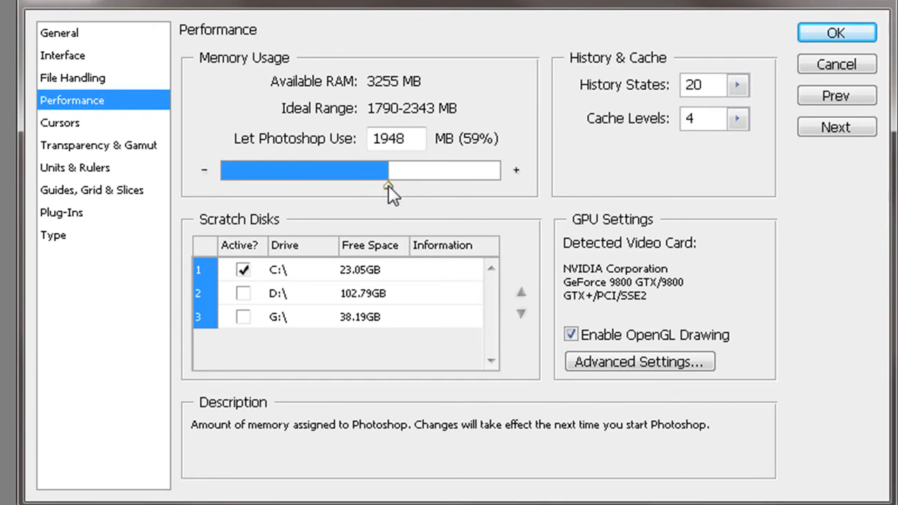
mouse_move(498, 190)
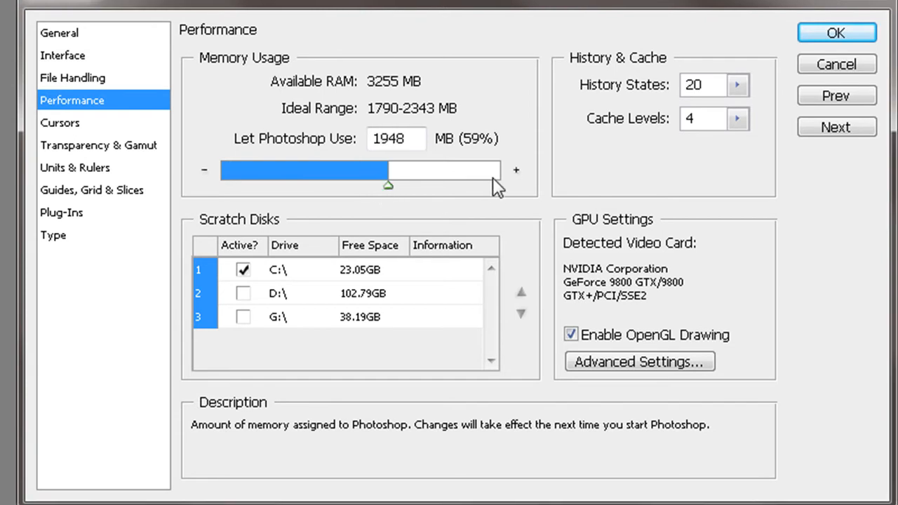
drag(387, 185, 399, 185)
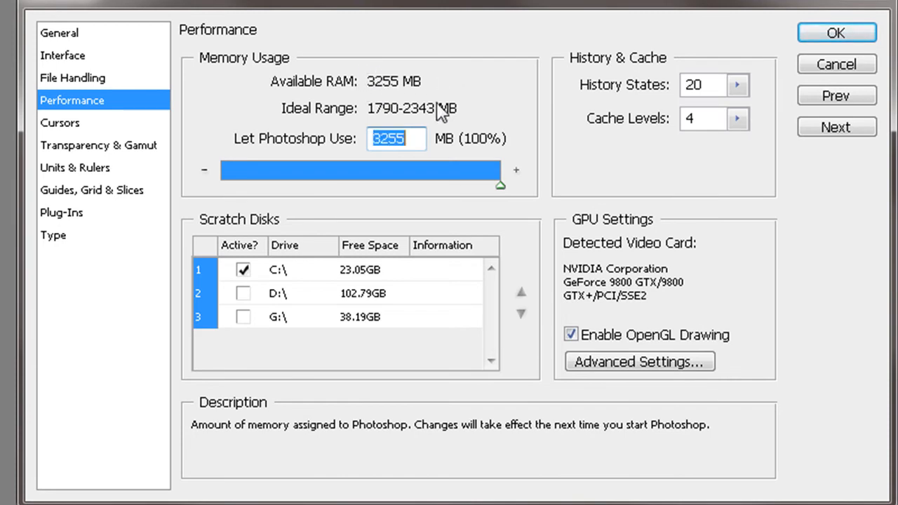
mouse_move(320, 296)
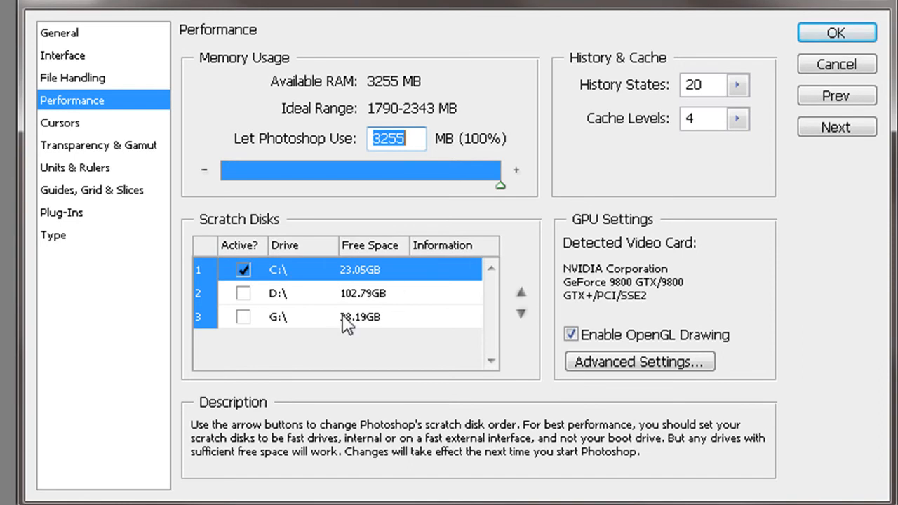
mouse_move(358, 312)
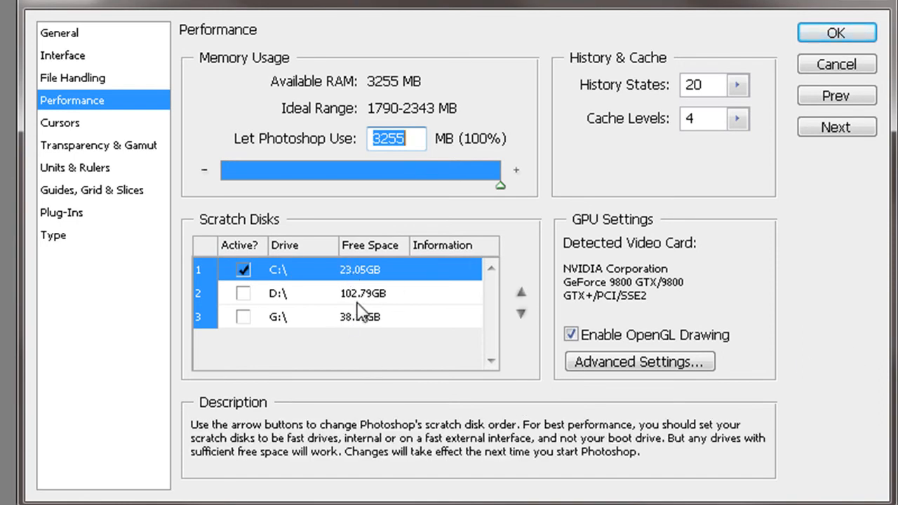
mouse_move(362, 306)
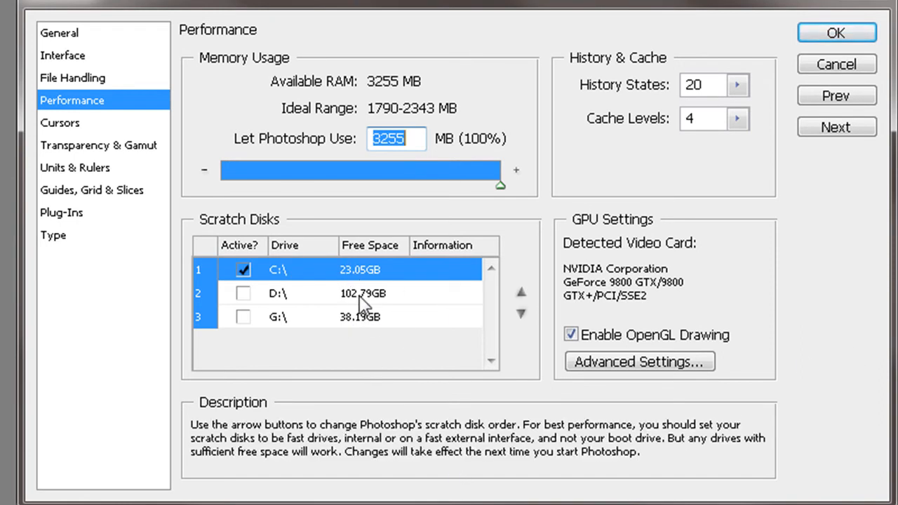
mouse_move(365, 278)
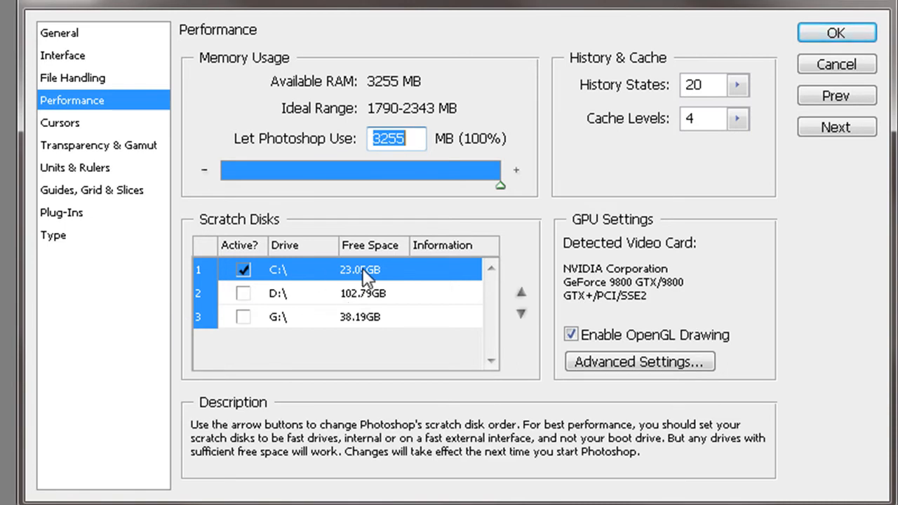
click(359, 317)
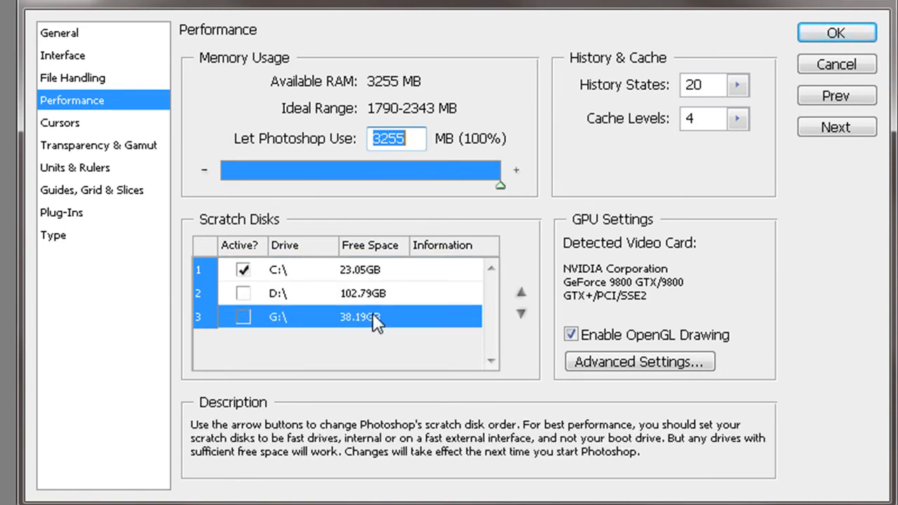
On the Cursors page, toggle Other Cursors between Standard and Precise, leaving it on Precise.
click(59, 122)
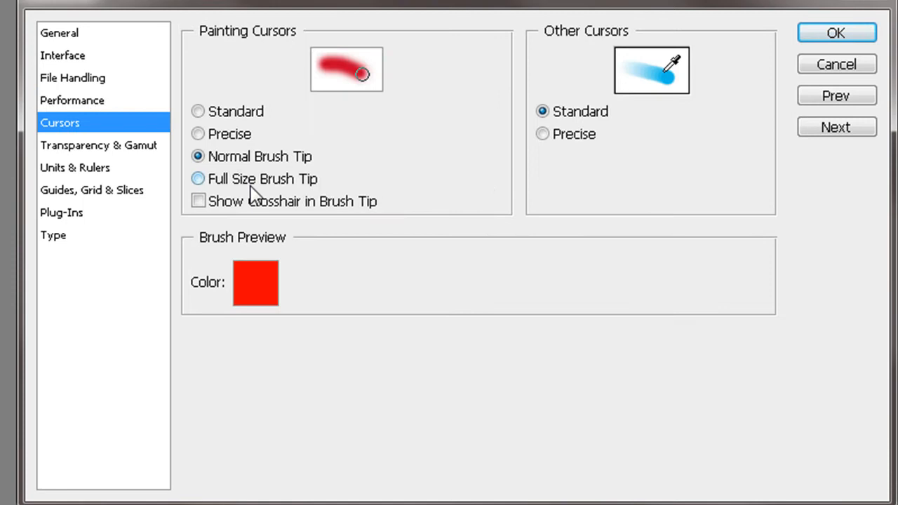
mouse_move(505, 133)
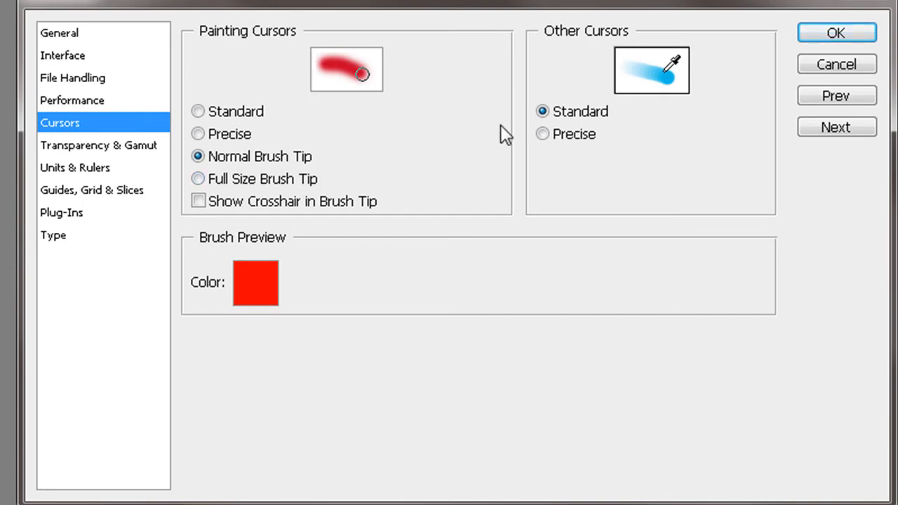
click(541, 135)
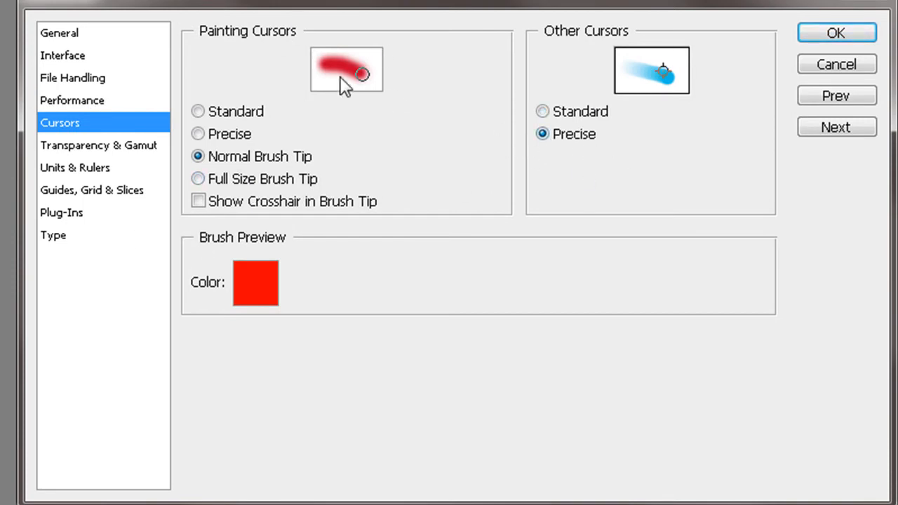
click(542, 111)
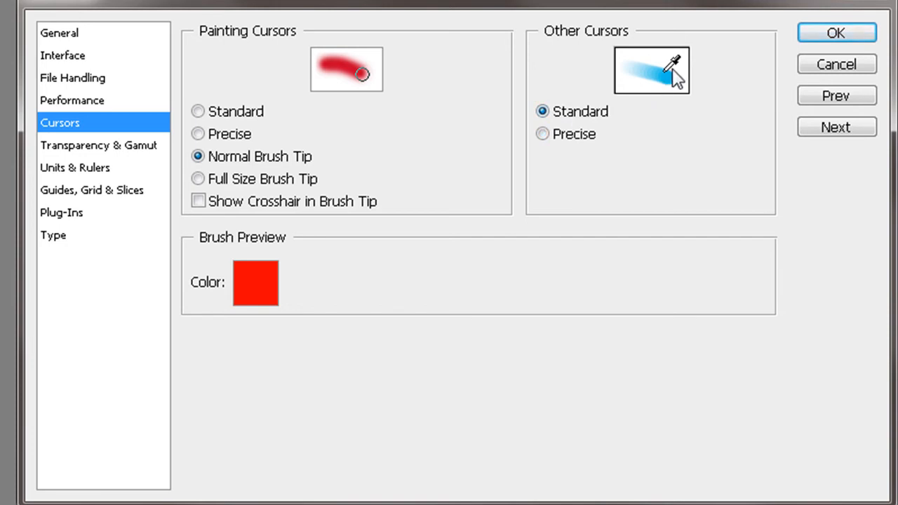
click(541, 135)
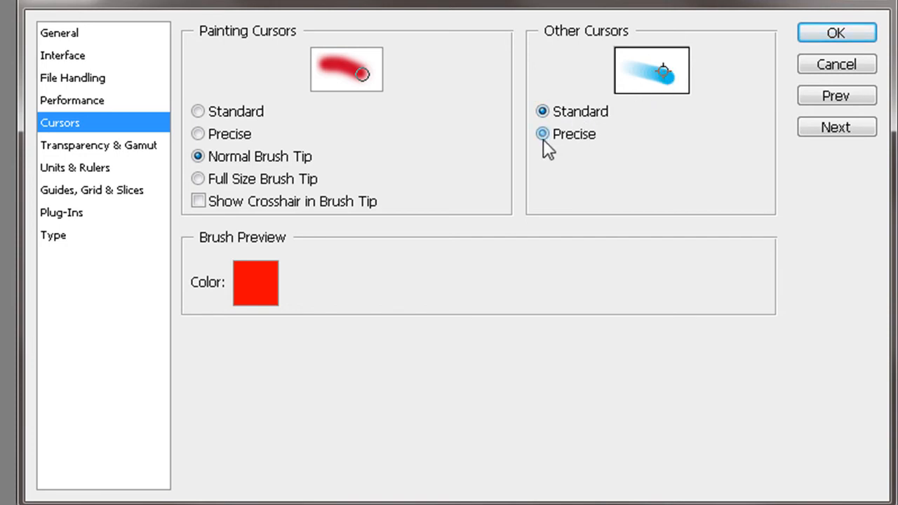
click(541, 135)
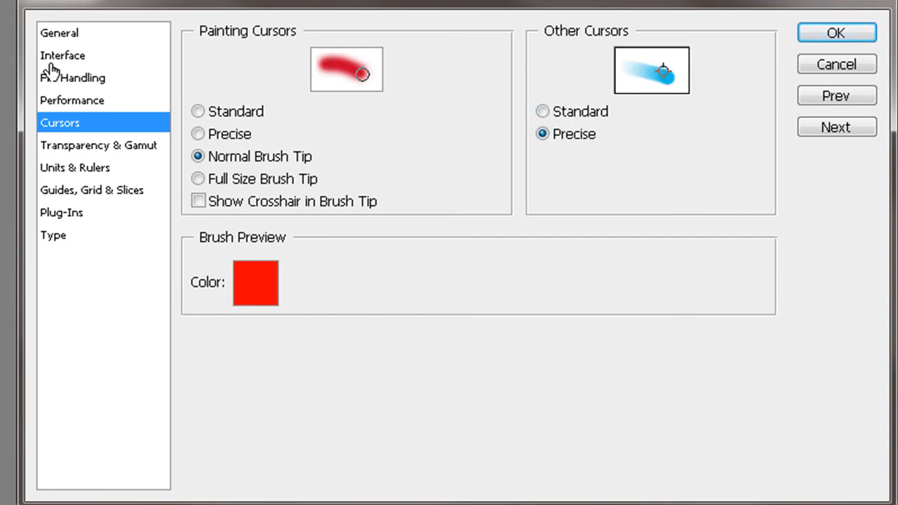
Review General, Interface and File Handling, ending on Performance with History States at 20.
click(59, 32)
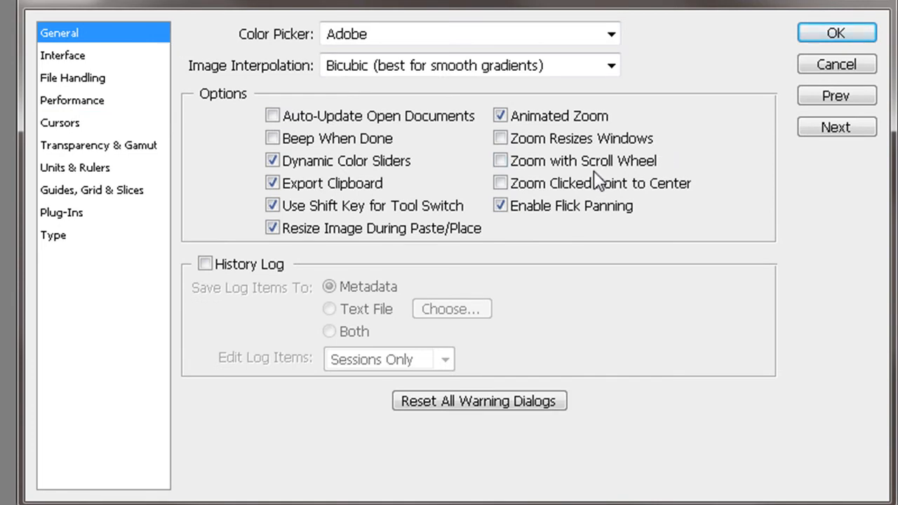
click(63, 56)
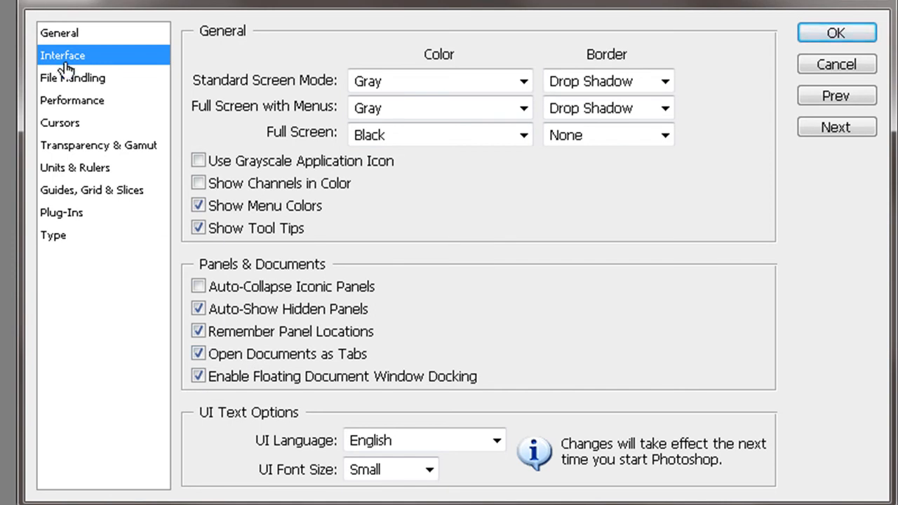
click(73, 78)
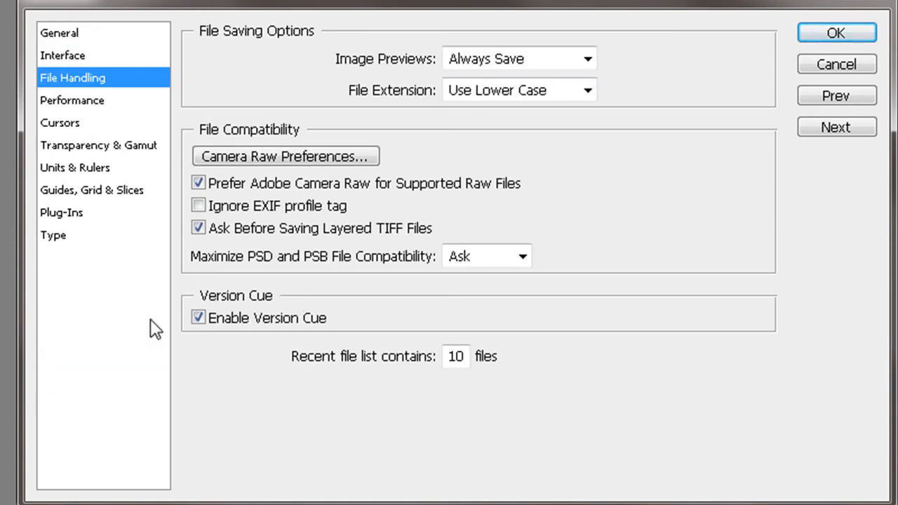
click(72, 101)
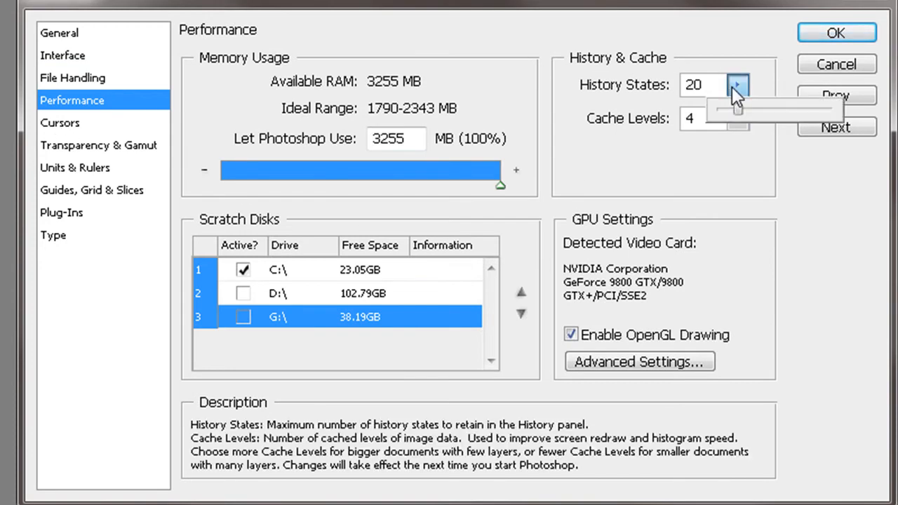
Set History States to 41 and Cache Levels to 5 in Performance preferences.
drag(737, 110, 758, 109)
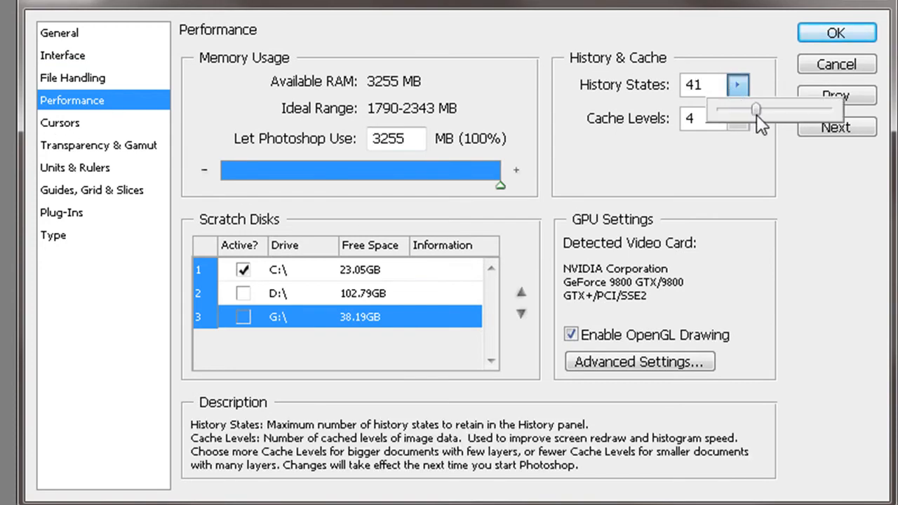
drag(756, 109, 760, 110)
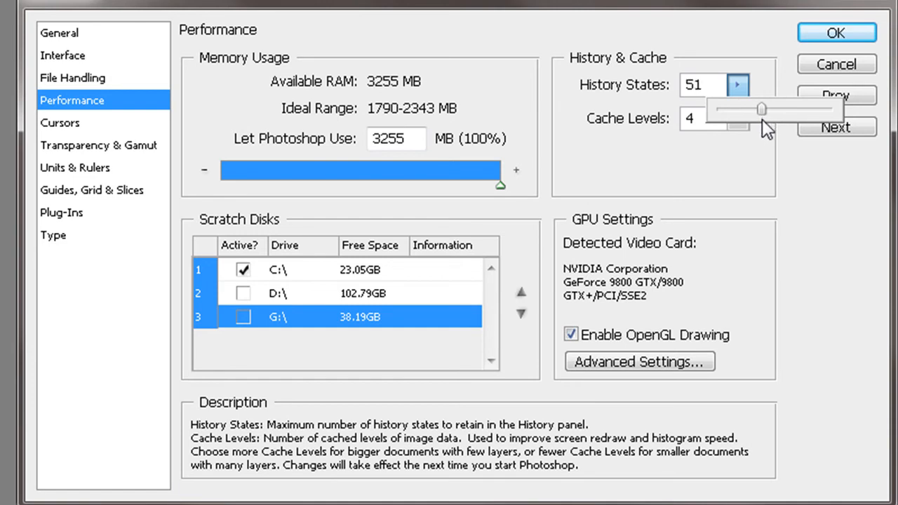
drag(761, 110, 756, 109)
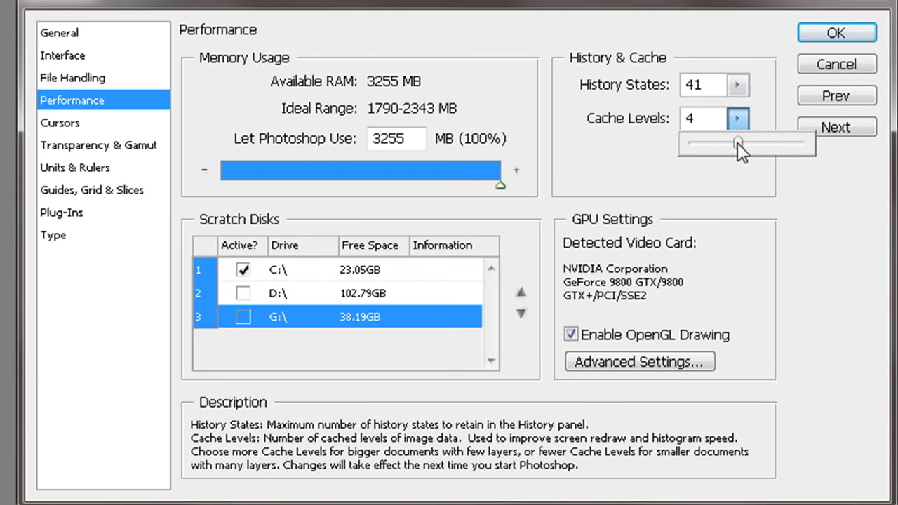
click(738, 117)
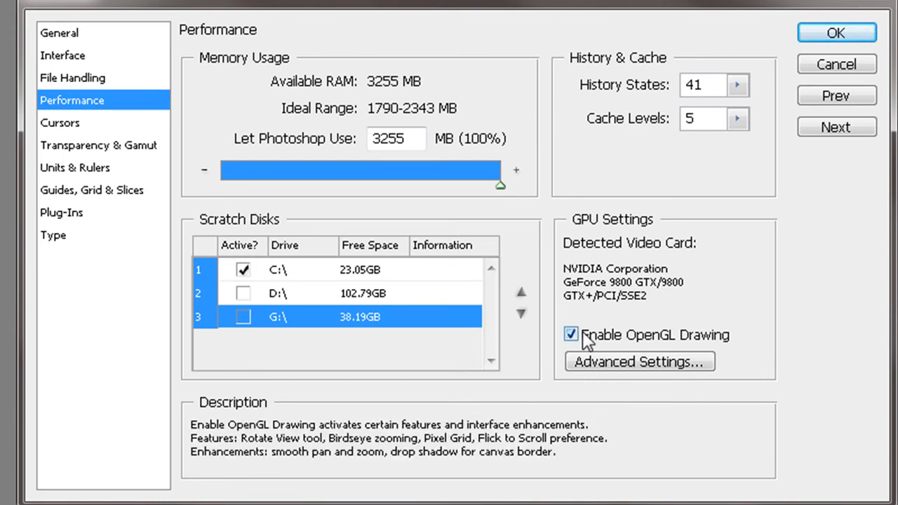
Review Advanced OpenGL settings, keeping gamma-corrected compositing, then show the Type preferences.
click(640, 362)
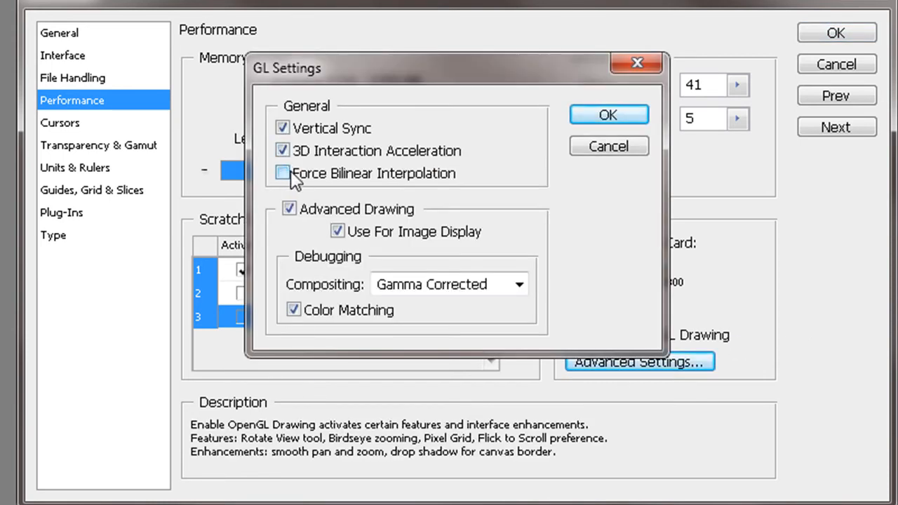
click(519, 284)
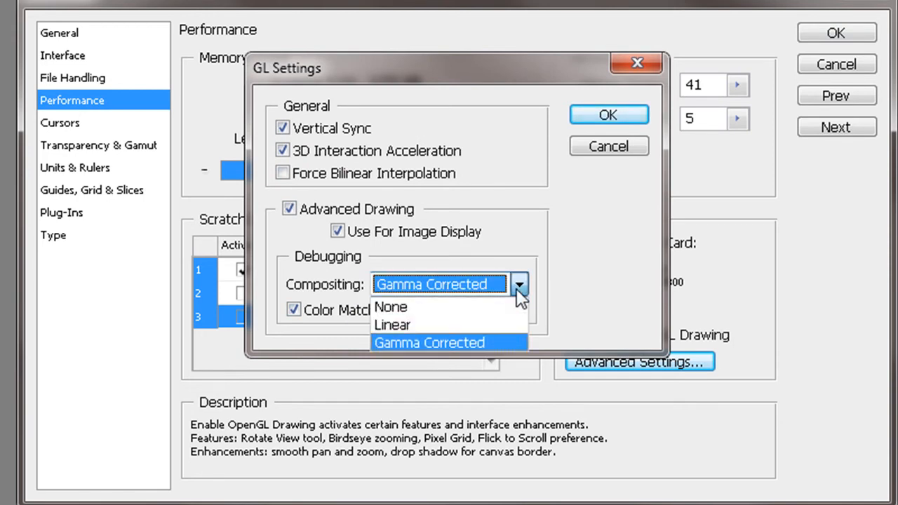
click(607, 115)
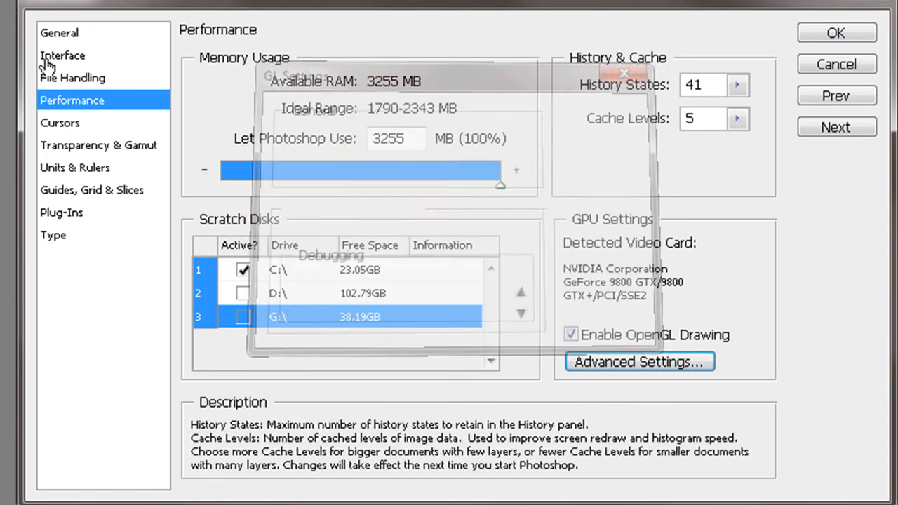
click(53, 236)
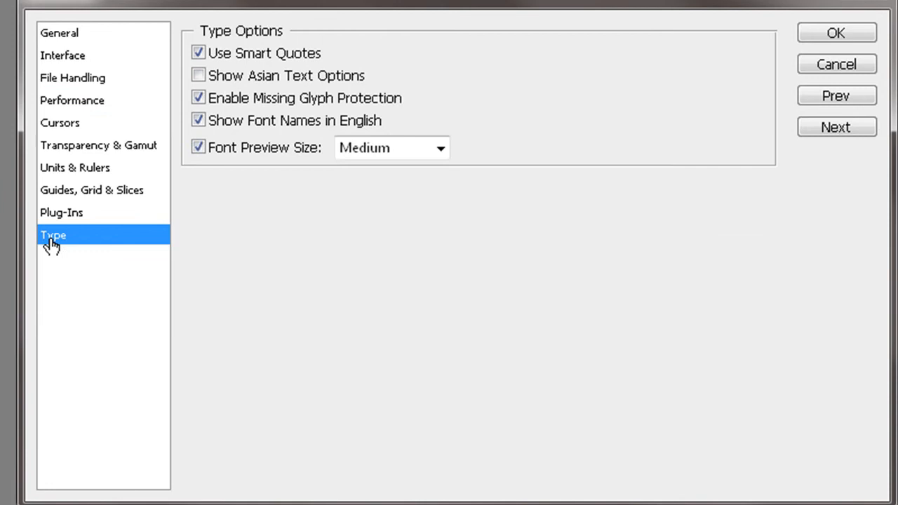
Enable an Additional Plug-Ins Folder on the Plug-Ins page and review Guides, Grid & Slices, Performance and General.
click(62, 212)
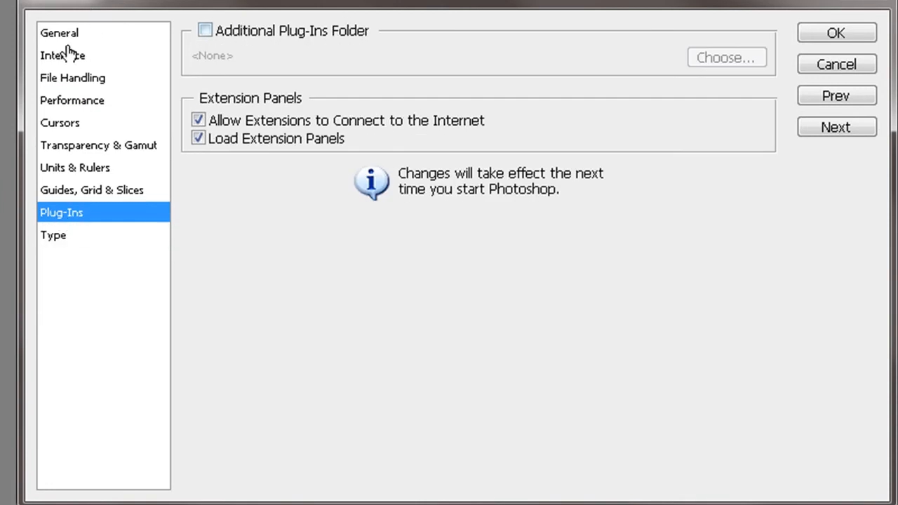
click(59, 32)
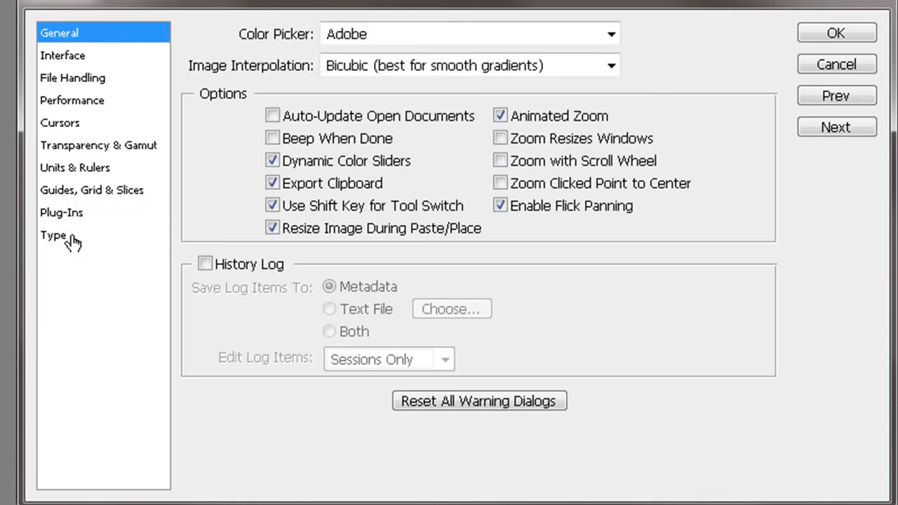
click(62, 212)
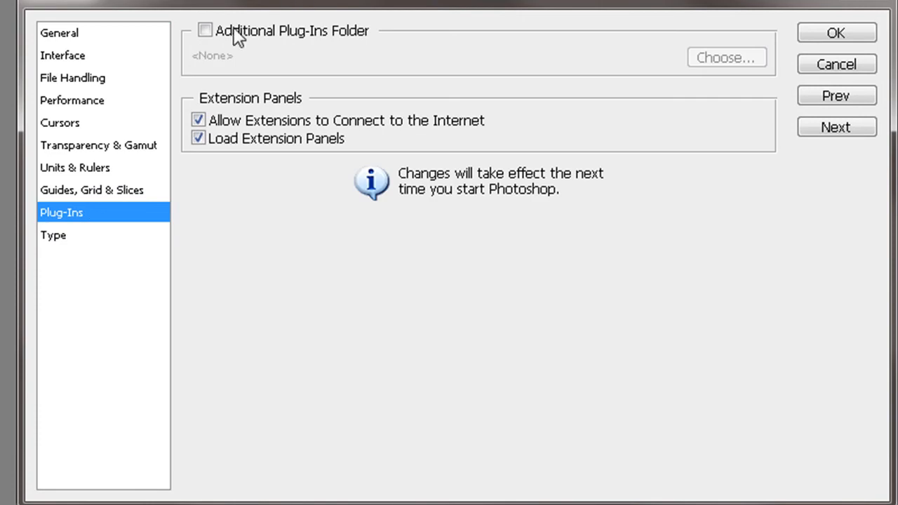
click(205, 31)
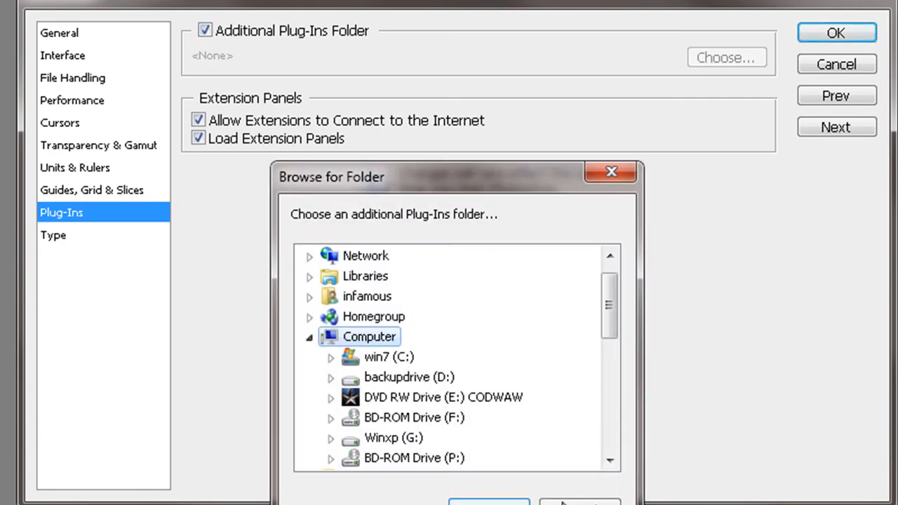
click(93, 190)
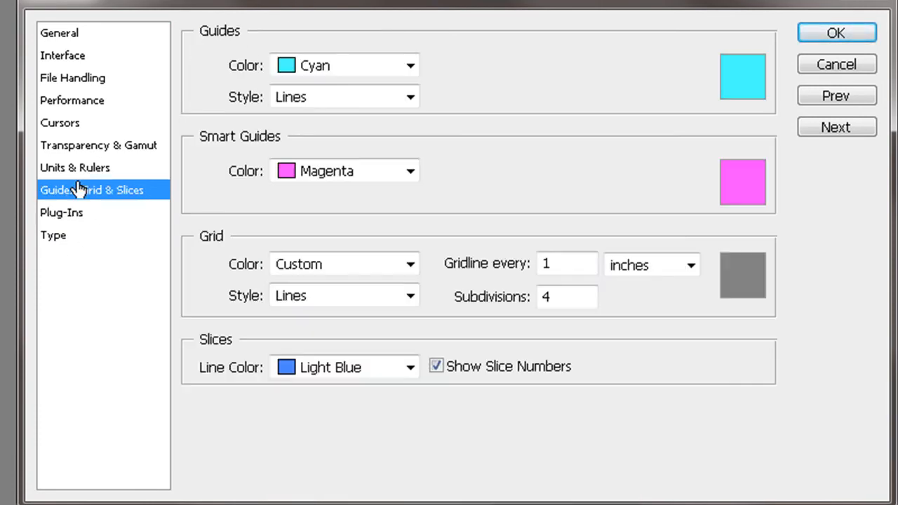
click(71, 101)
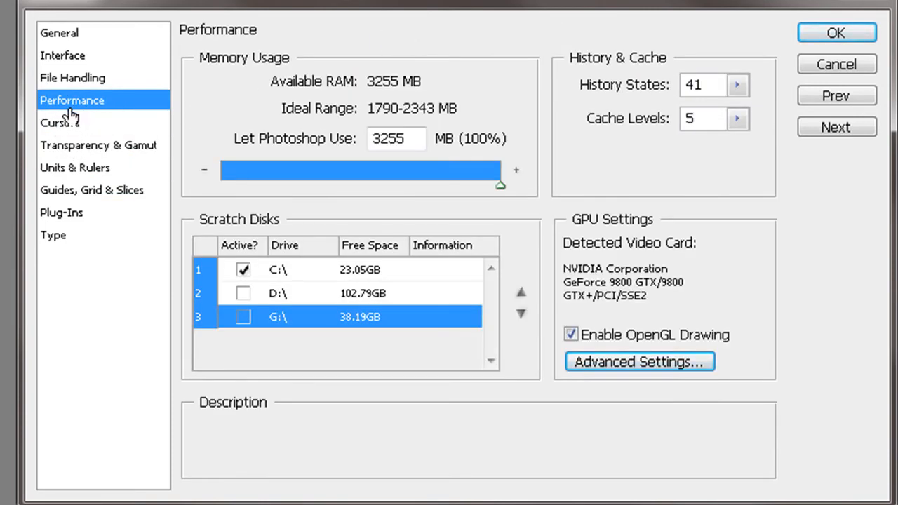
click(59, 32)
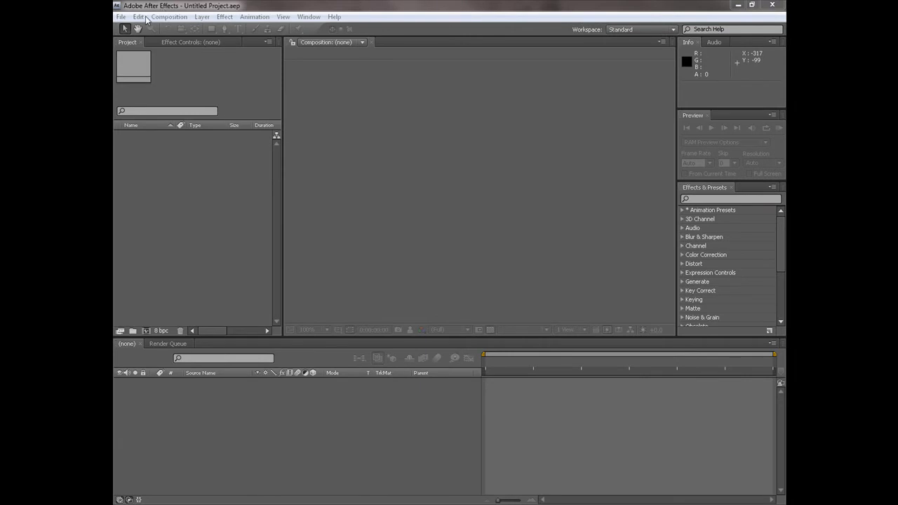
Enable Automatically Save Projects in After Effects' Auto-Save preferences.
click(137, 17)
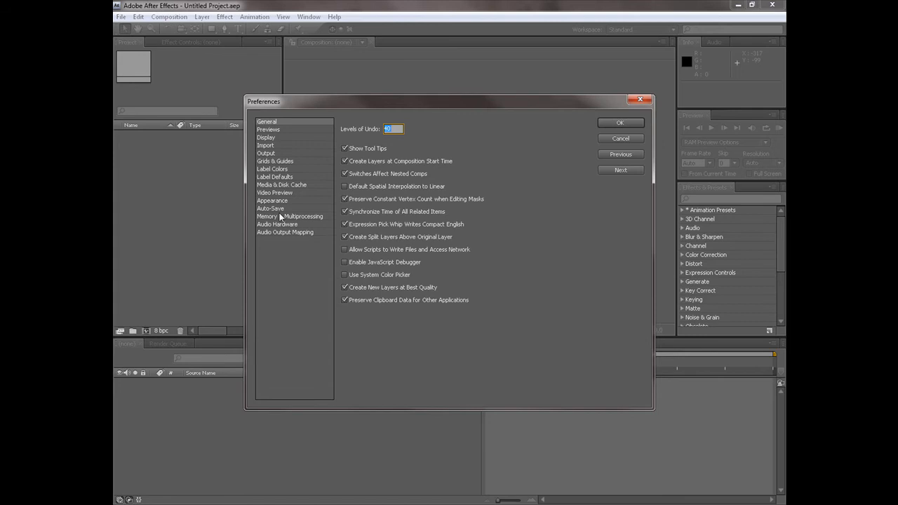
click(269, 207)
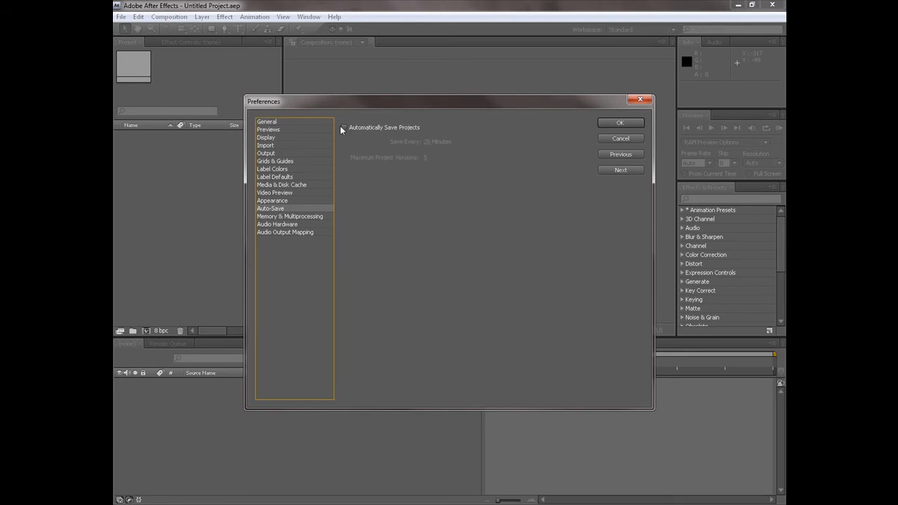
click(343, 127)
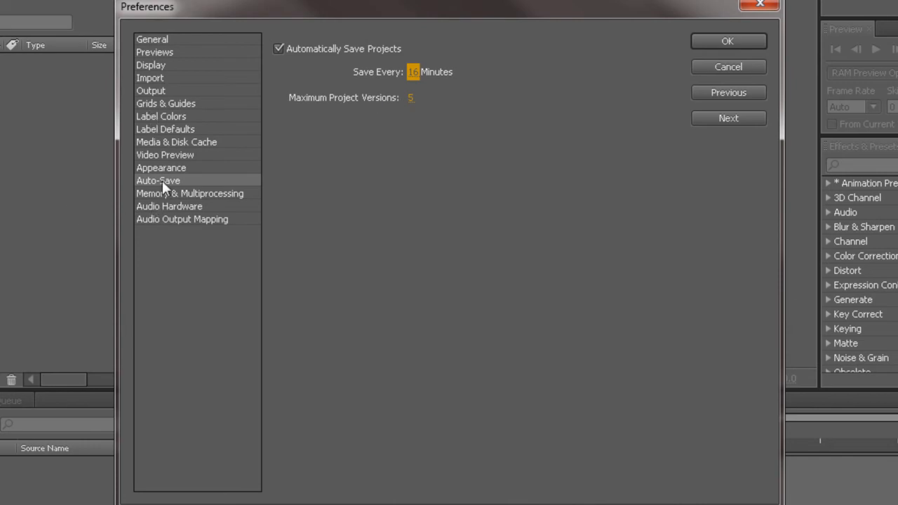
Show the OpenGL Information dialog from Previews preferences, with Texture Memory at 768.
click(154, 52)
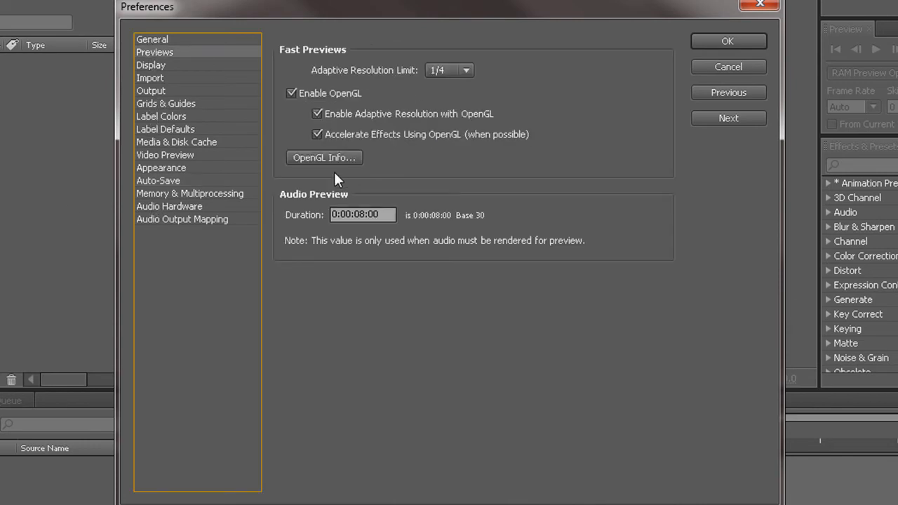
click(324, 157)
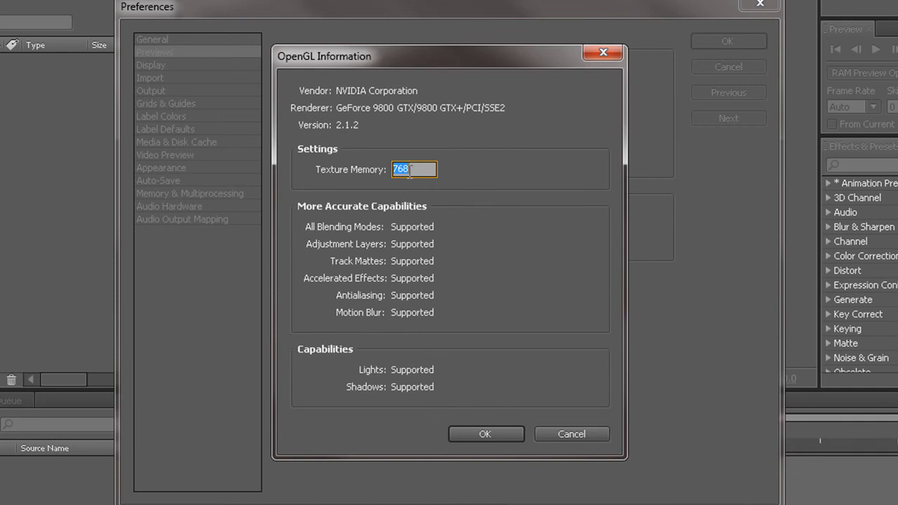
mouse_move(547, 154)
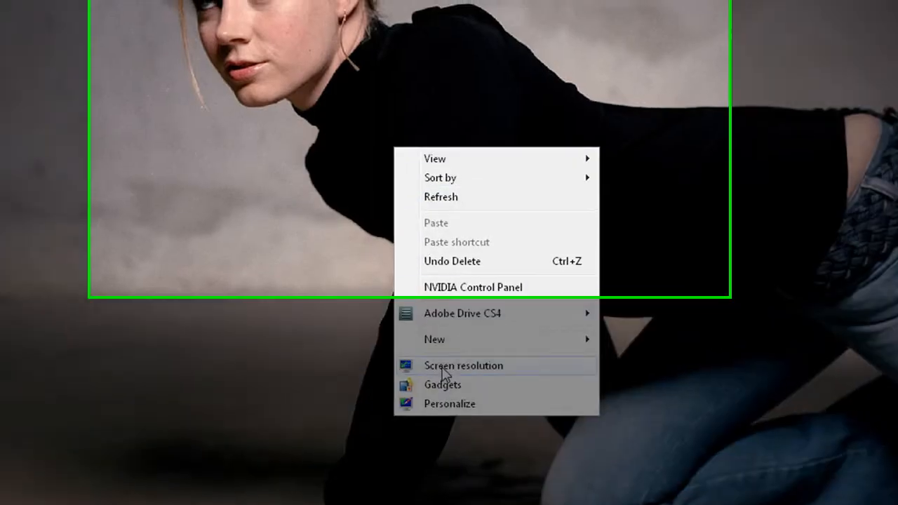
Show the display adapter properties: GeForce 9800 GTX, 4095 MB total and 512 MB dedicated memory.
click(463, 365)
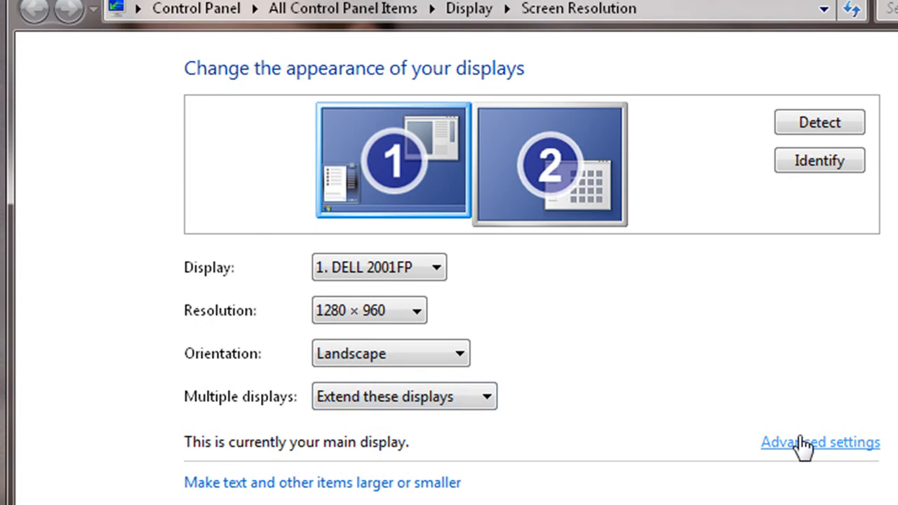
click(819, 442)
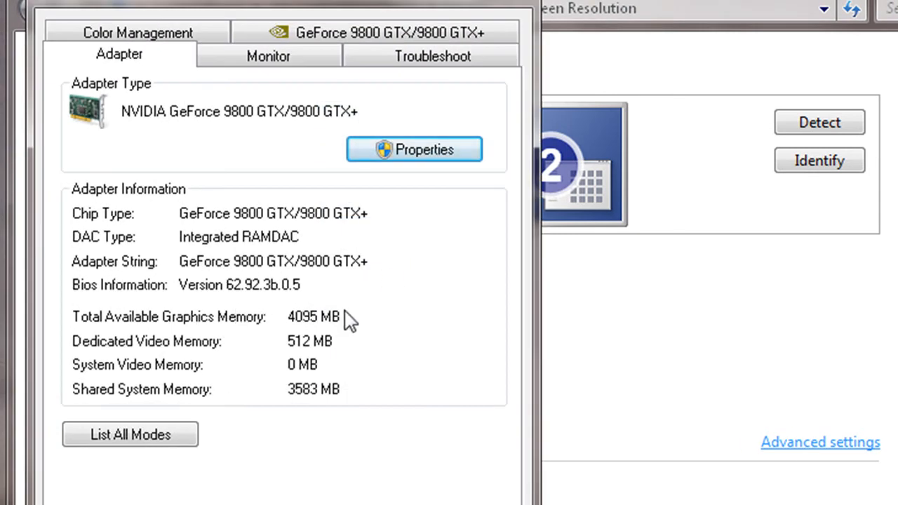
mouse_move(143, 325)
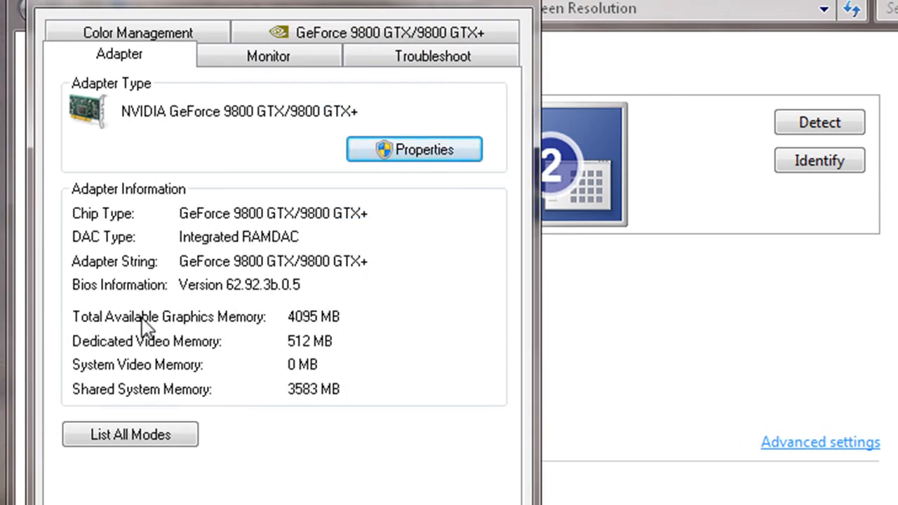
mouse_move(426, 363)
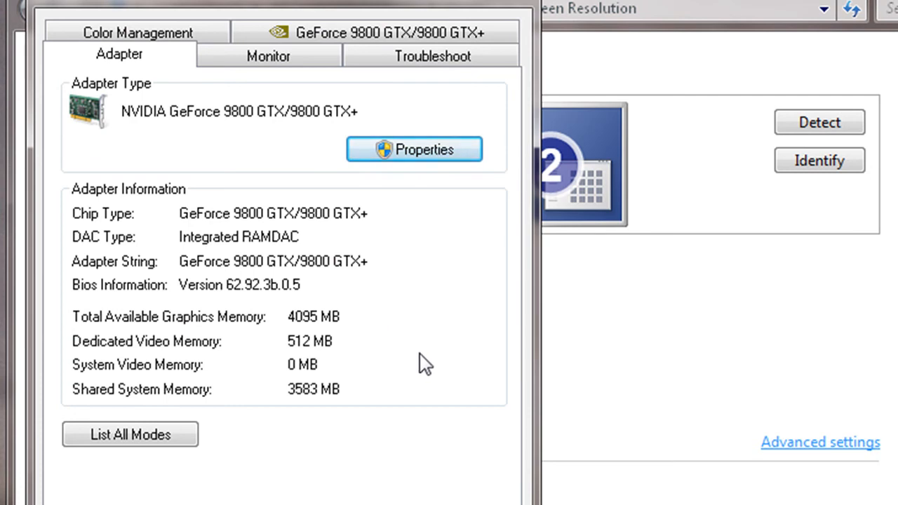
mouse_move(174, 367)
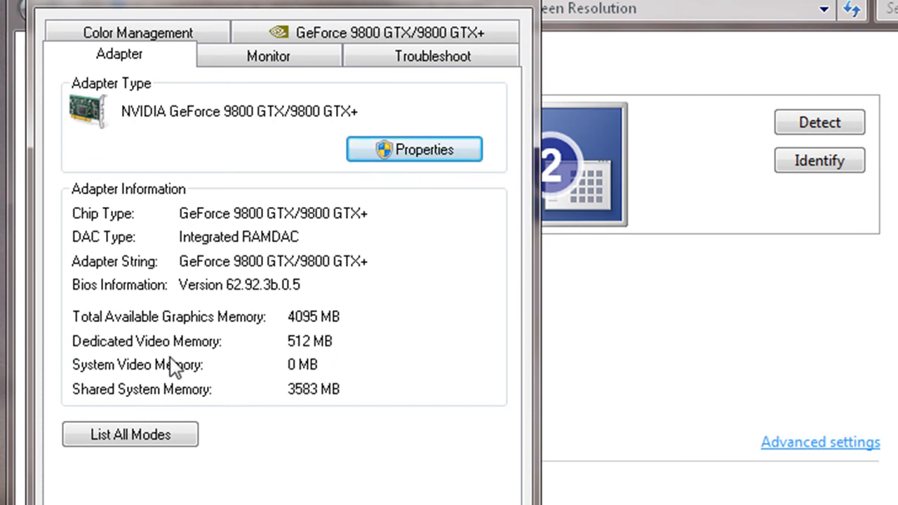
mouse_move(200, 350)
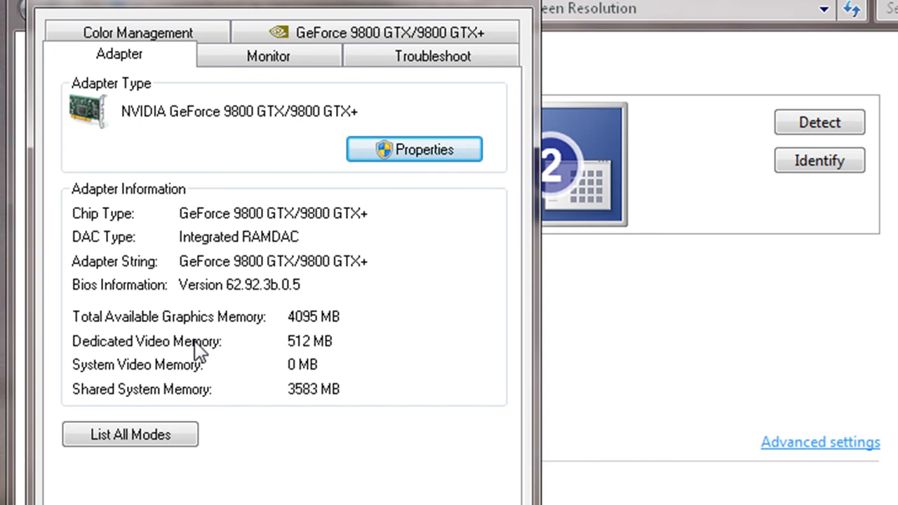
mouse_move(292, 334)
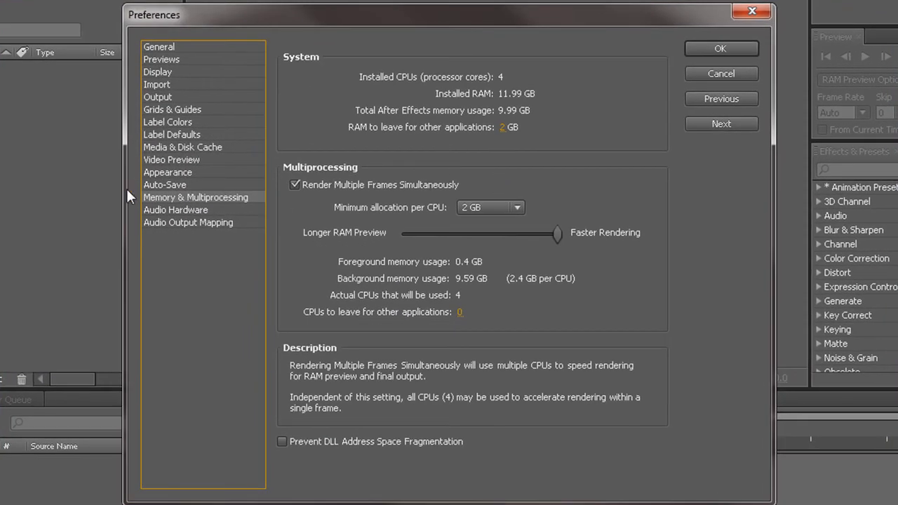
Set the OpenGL Texture Memory in Previews preferences to 4095 and confirm.
click(169, 171)
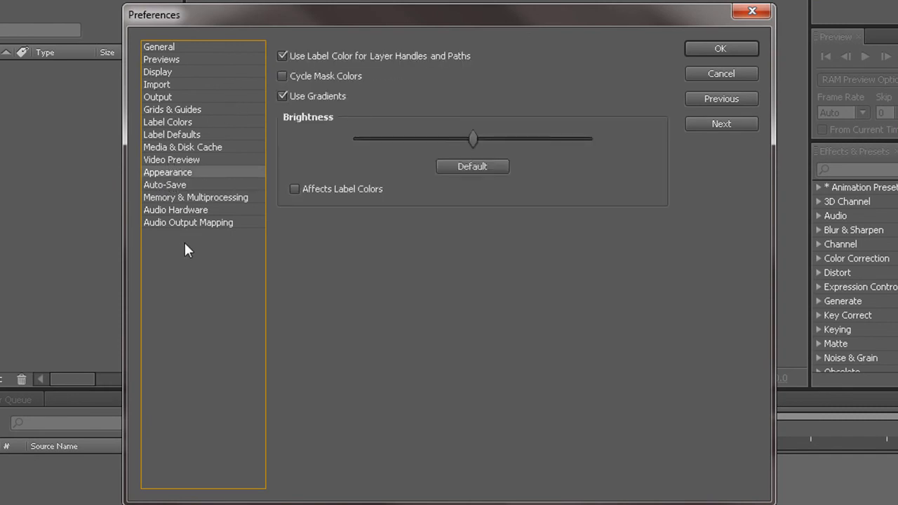
click(196, 197)
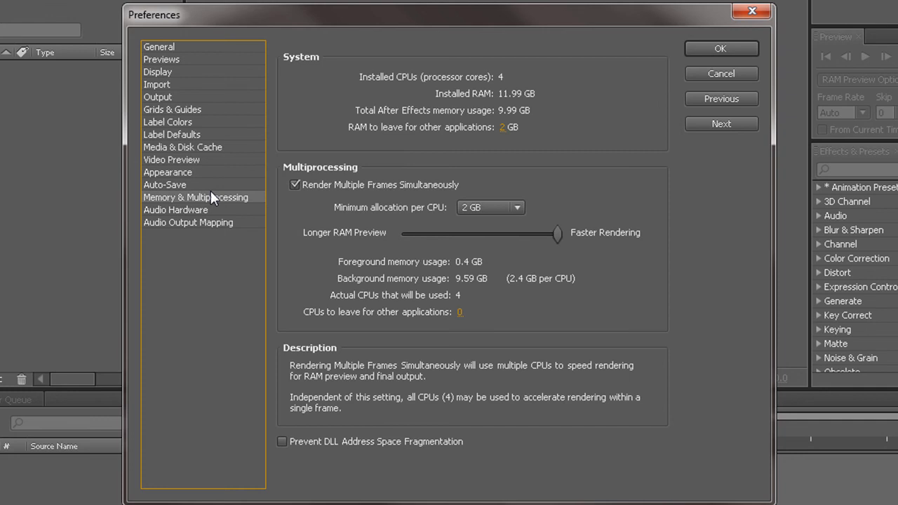
click(161, 59)
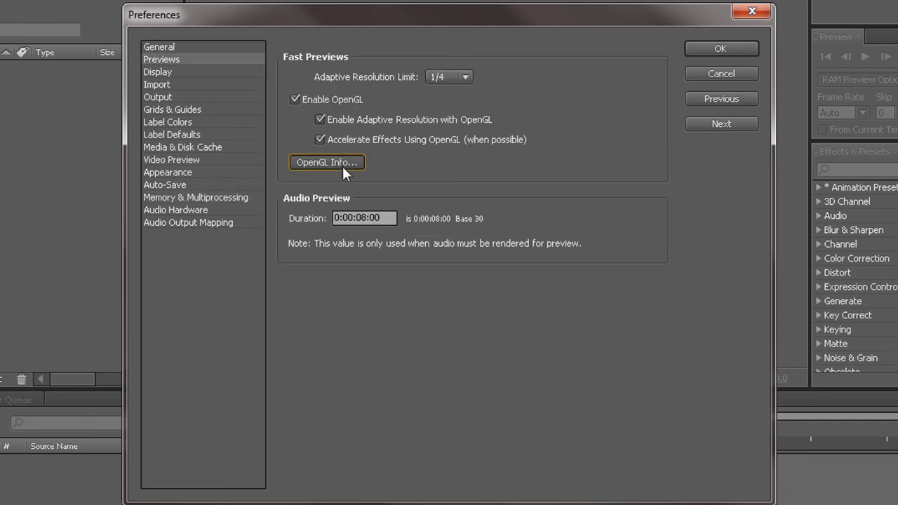
click(325, 163)
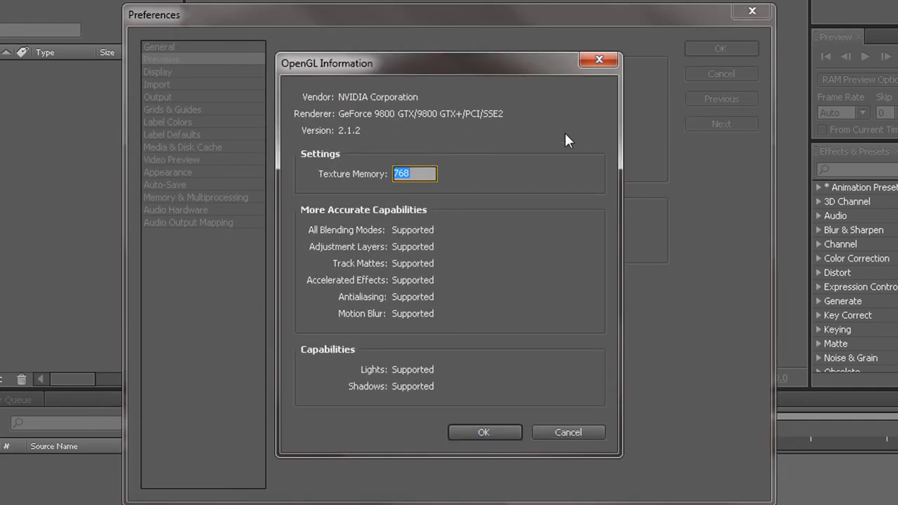
text(4)
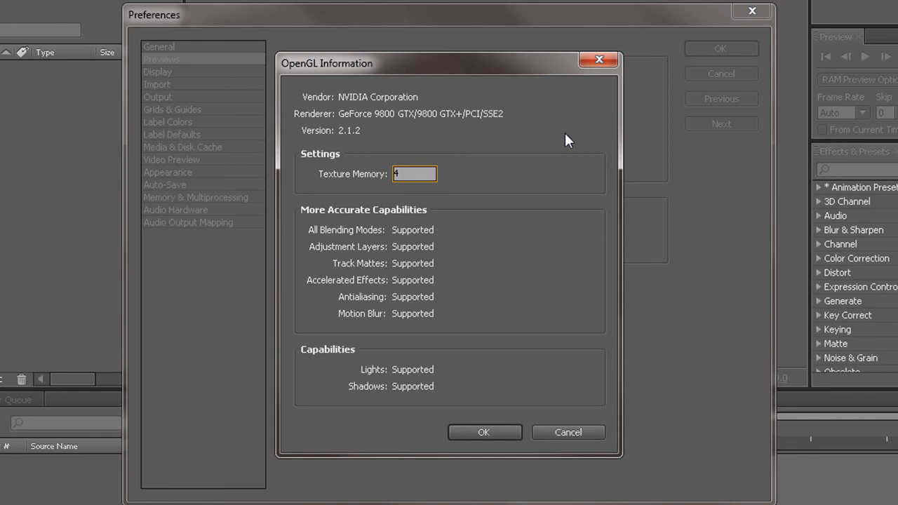
text(095)
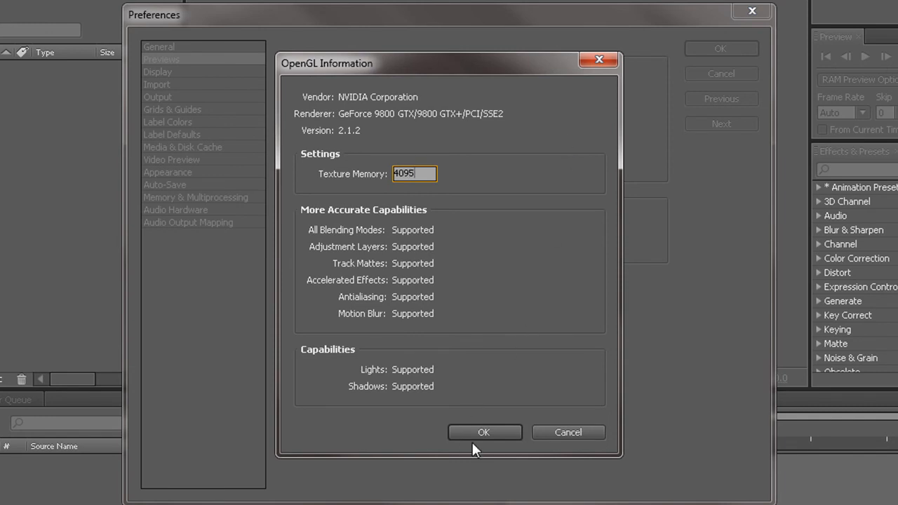
click(484, 432)
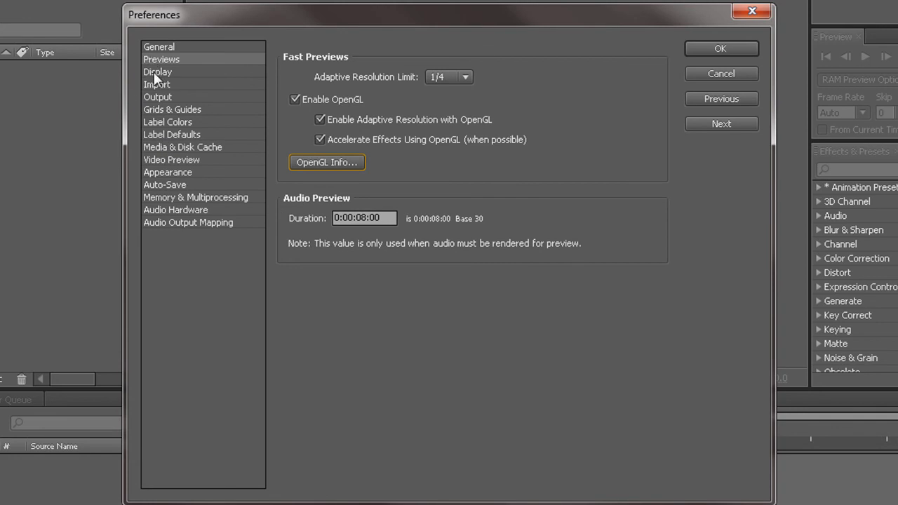
Review General and Auto-Save, then drag the Appearance Brightness slider to darken the interface.
click(160, 46)
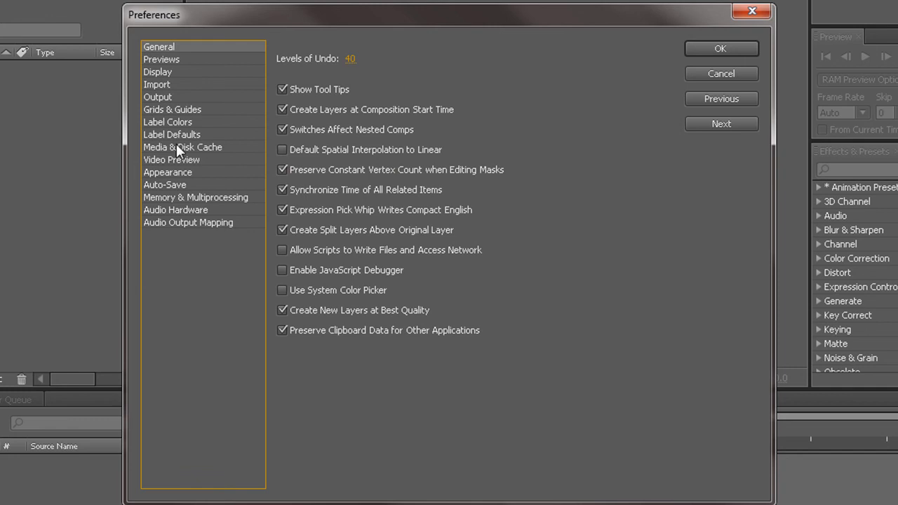
click(164, 185)
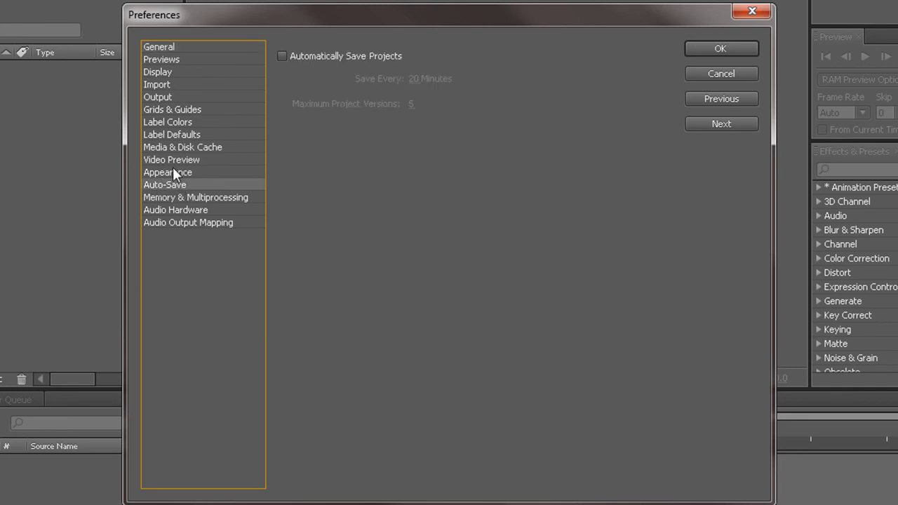
click(168, 171)
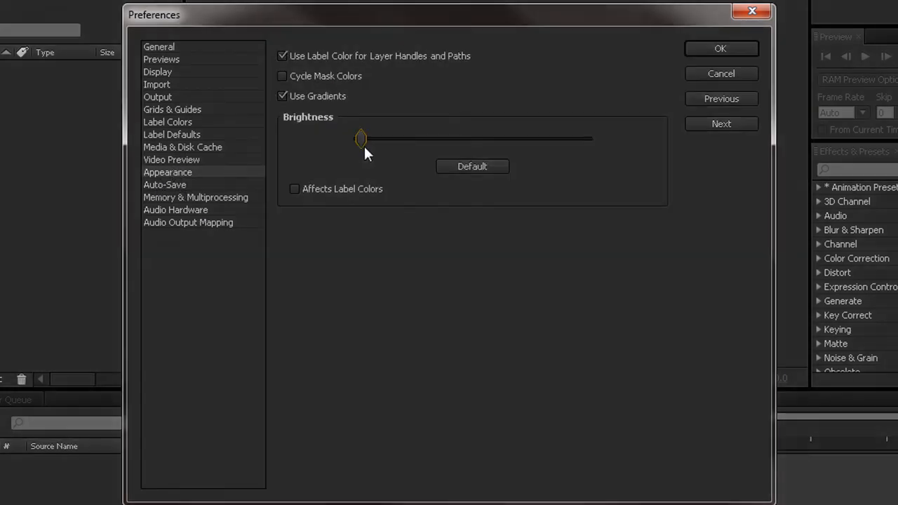
drag(362, 139, 418, 139)
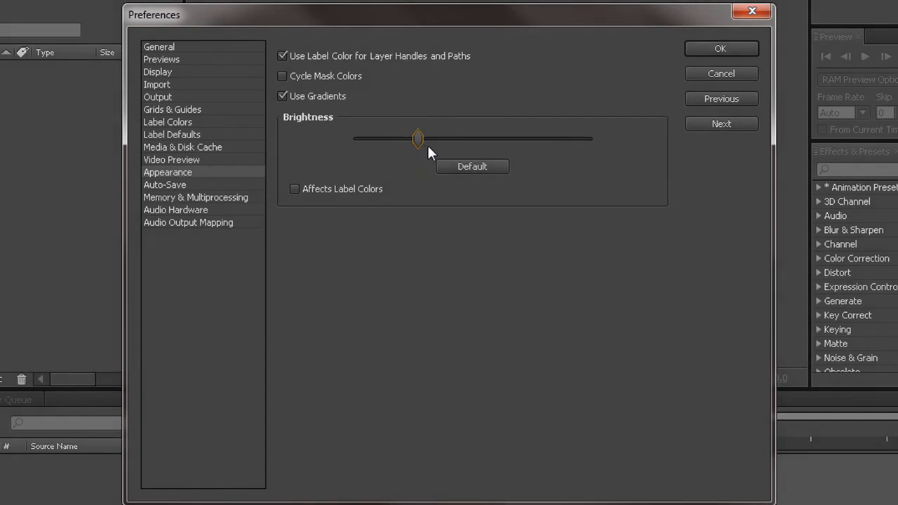
click(196, 197)
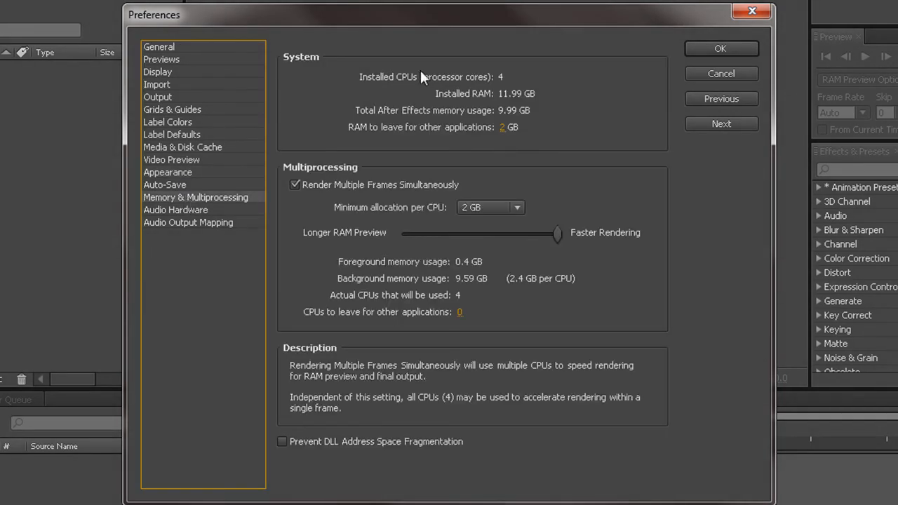
mouse_move(372, 199)
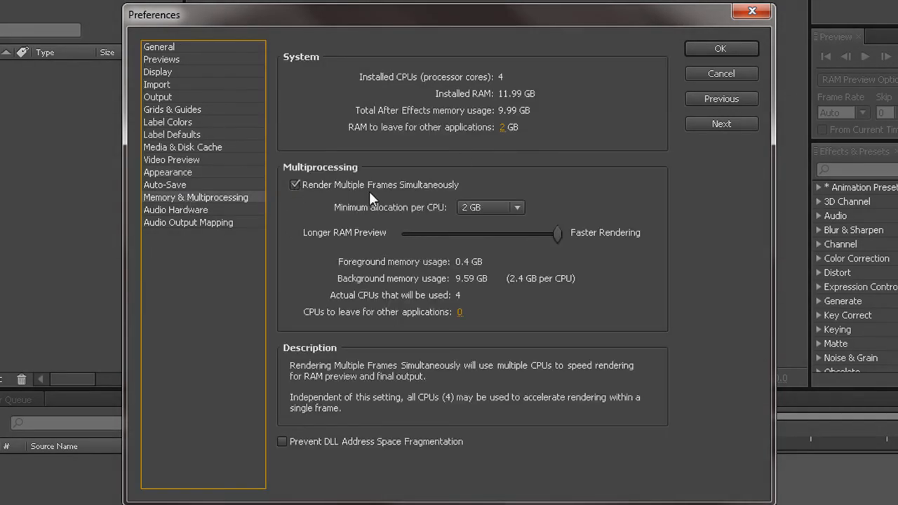
mouse_move(317, 65)
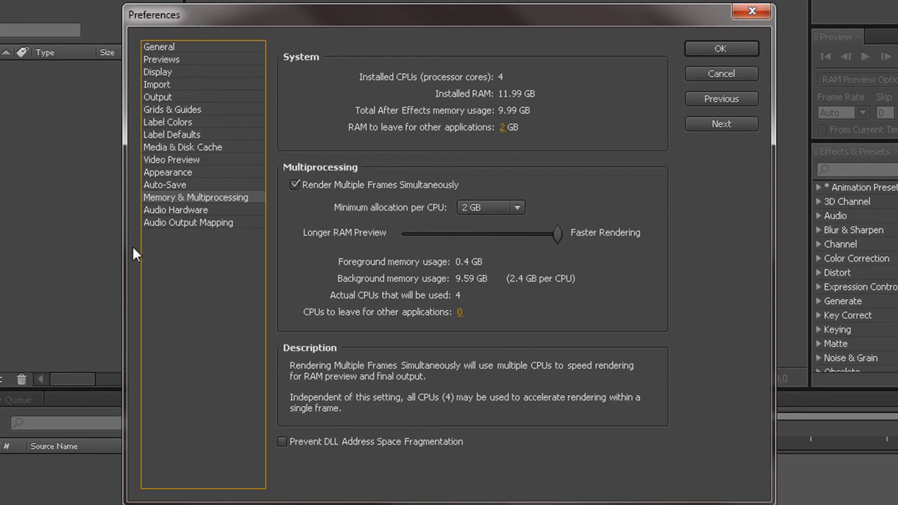
Set the minimum allocation per CPU to 2.8 GB, leaving 3 CPUs in use.
click(489, 208)
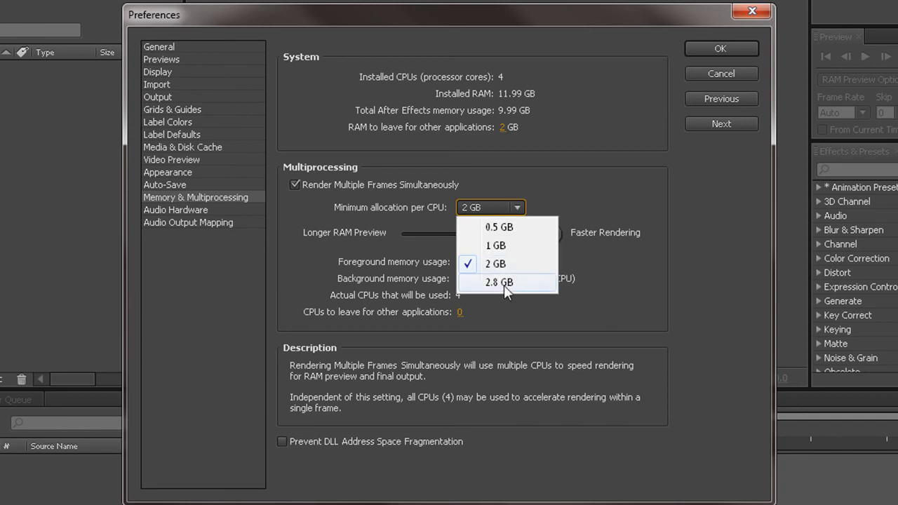
click(498, 282)
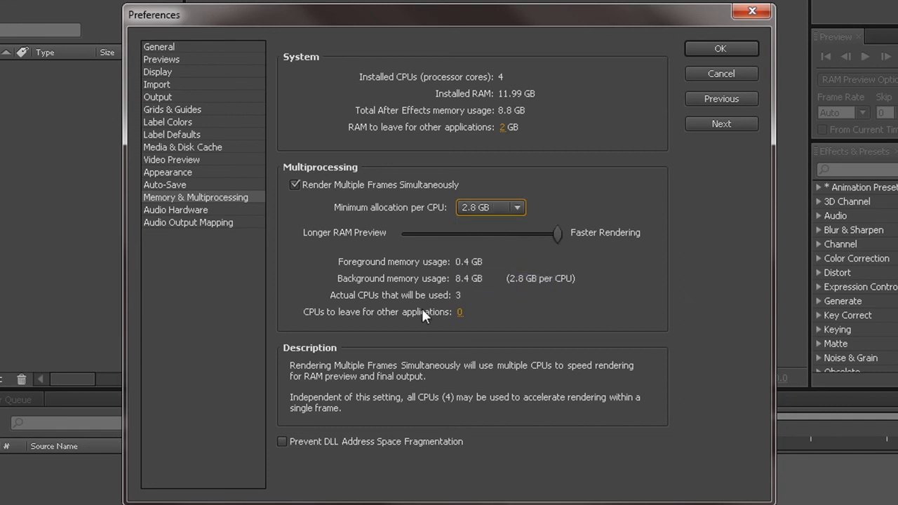
mouse_move(449, 279)
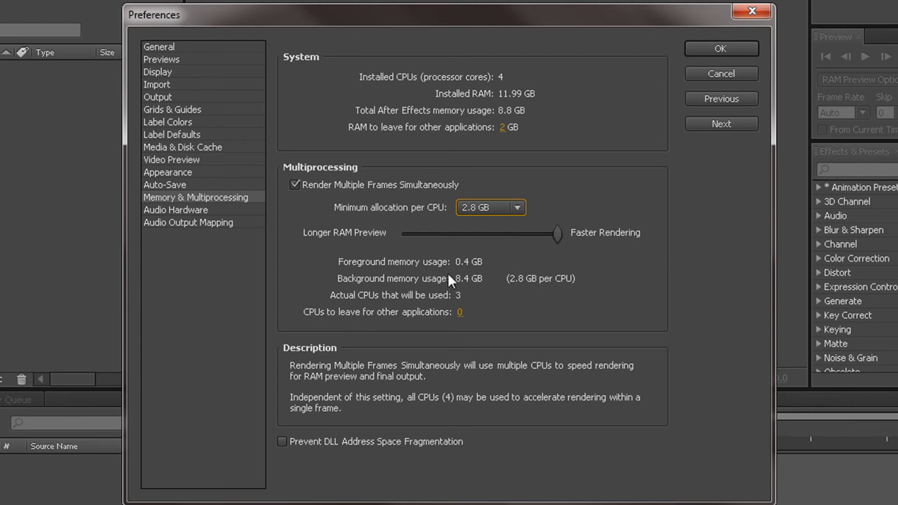
mouse_move(547, 205)
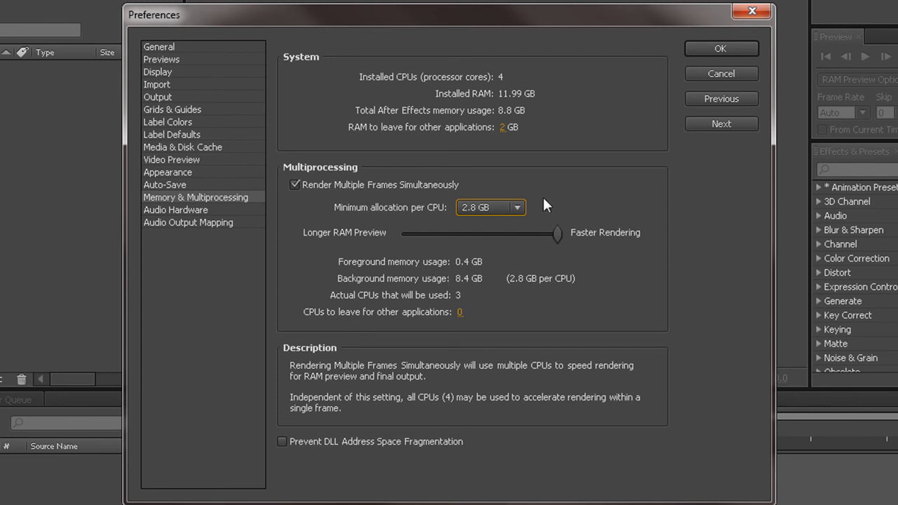